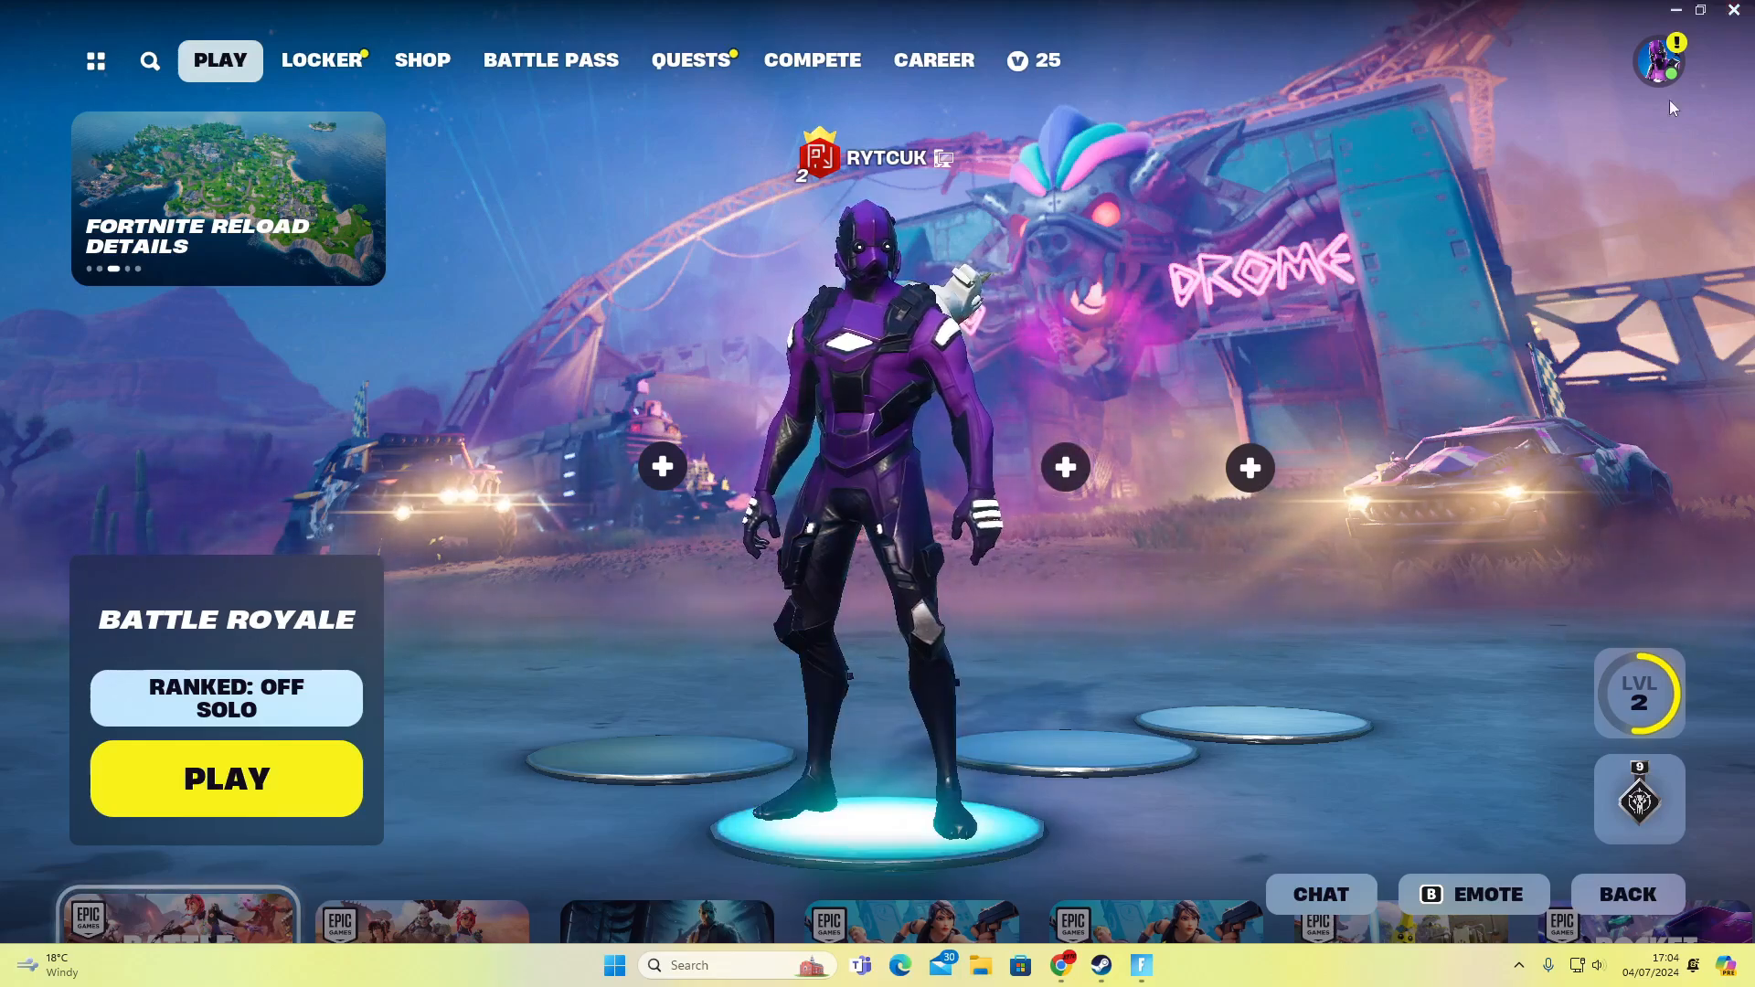
Close the Fortnite window and confirm the Quit dialog to reach the desktop
{"action": "left_click", "coordinate": [1733, 11]}
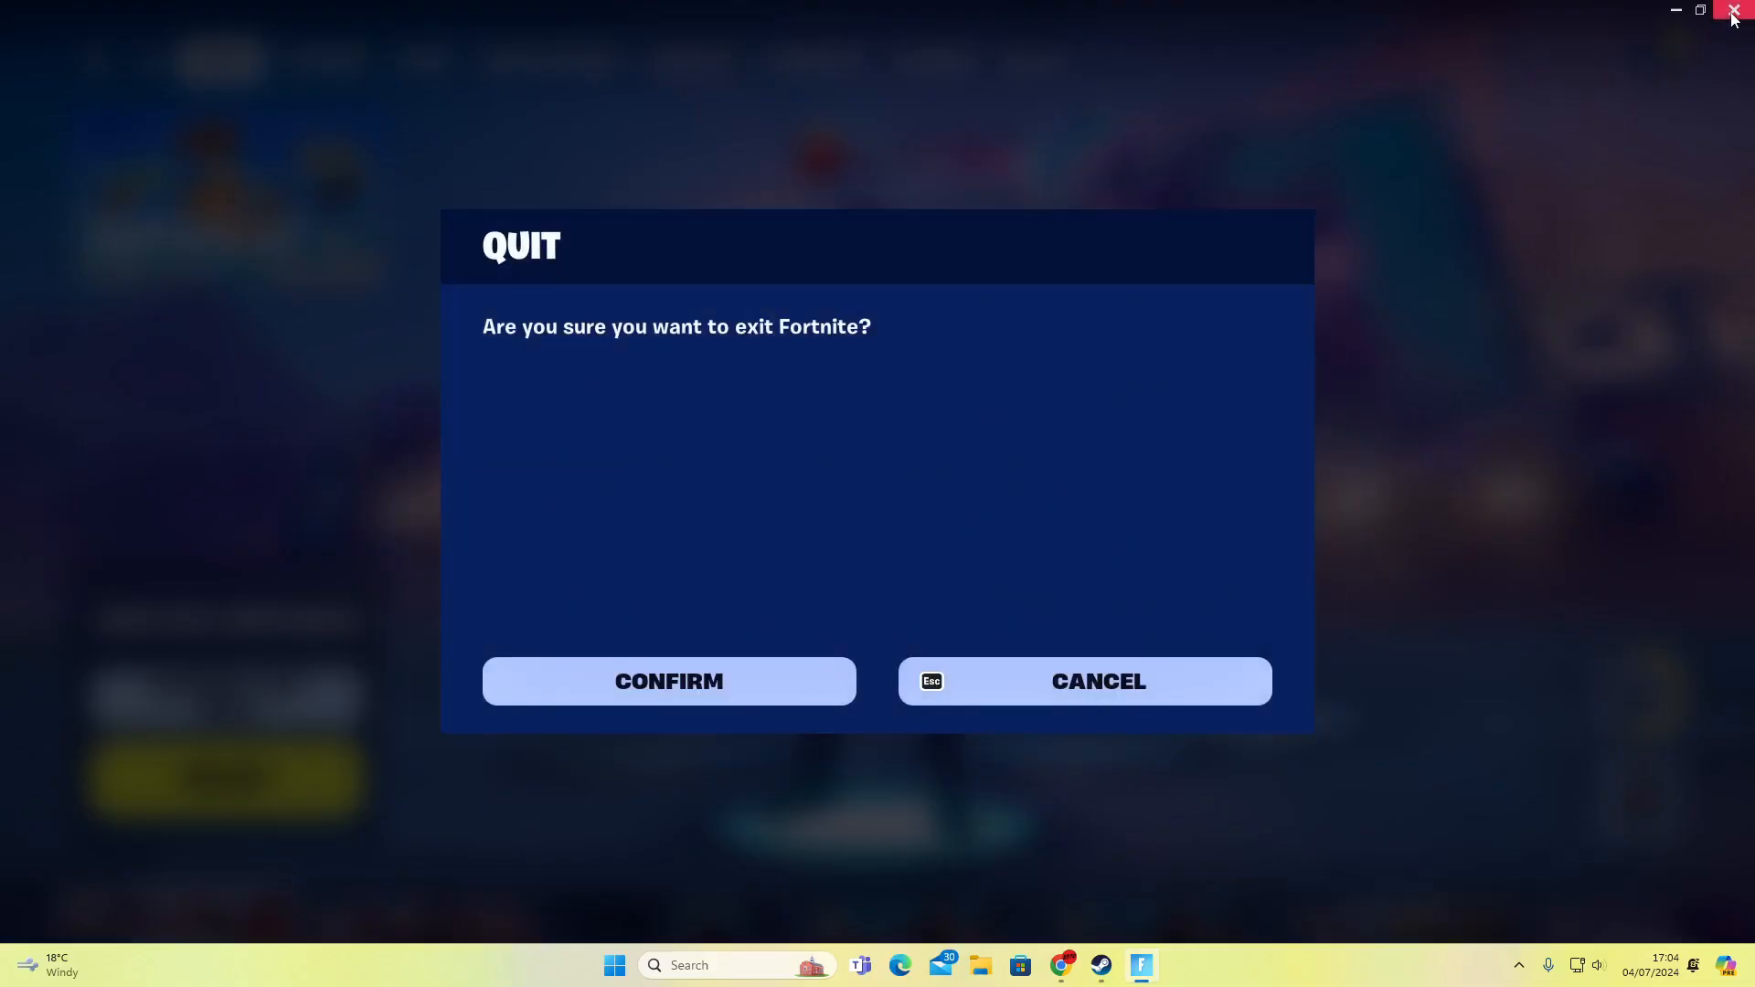
{"action": "left_click", "coordinate": [669, 682]}
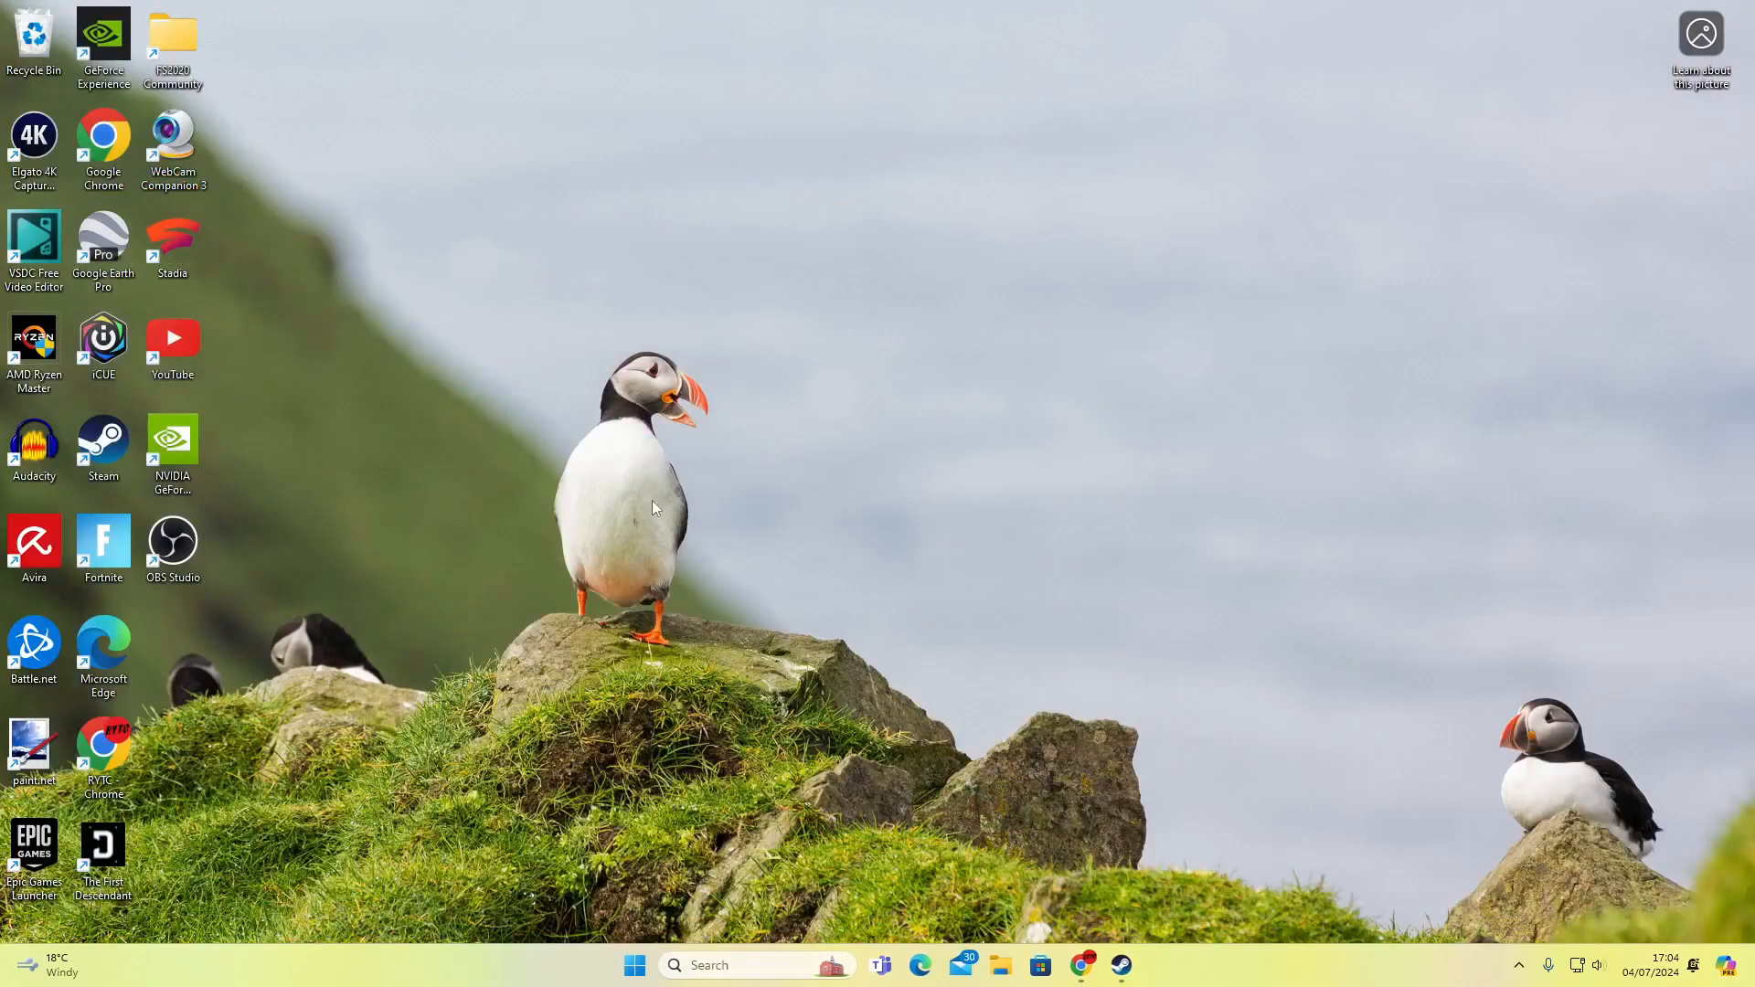
Start the Epic Games Launcher and sign out from the profile avatar menu
{"action": "left_click", "coordinate": [33, 853]}
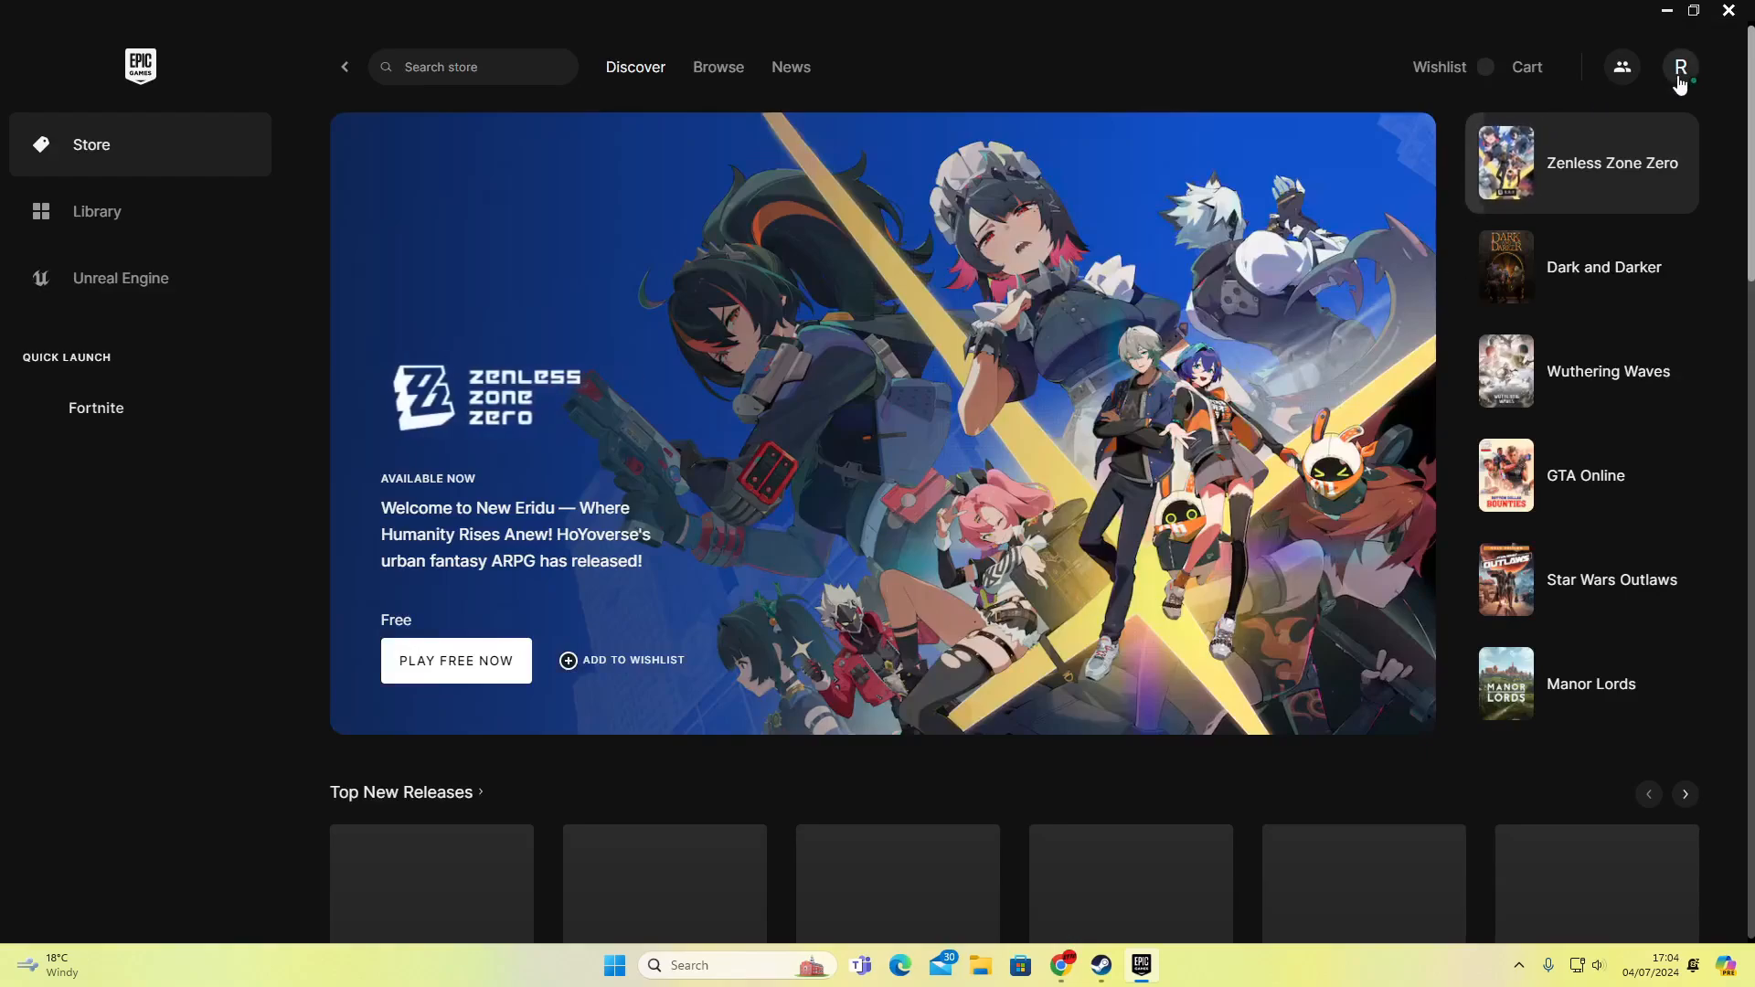
{"action": "left_click", "coordinate": [1678, 66]}
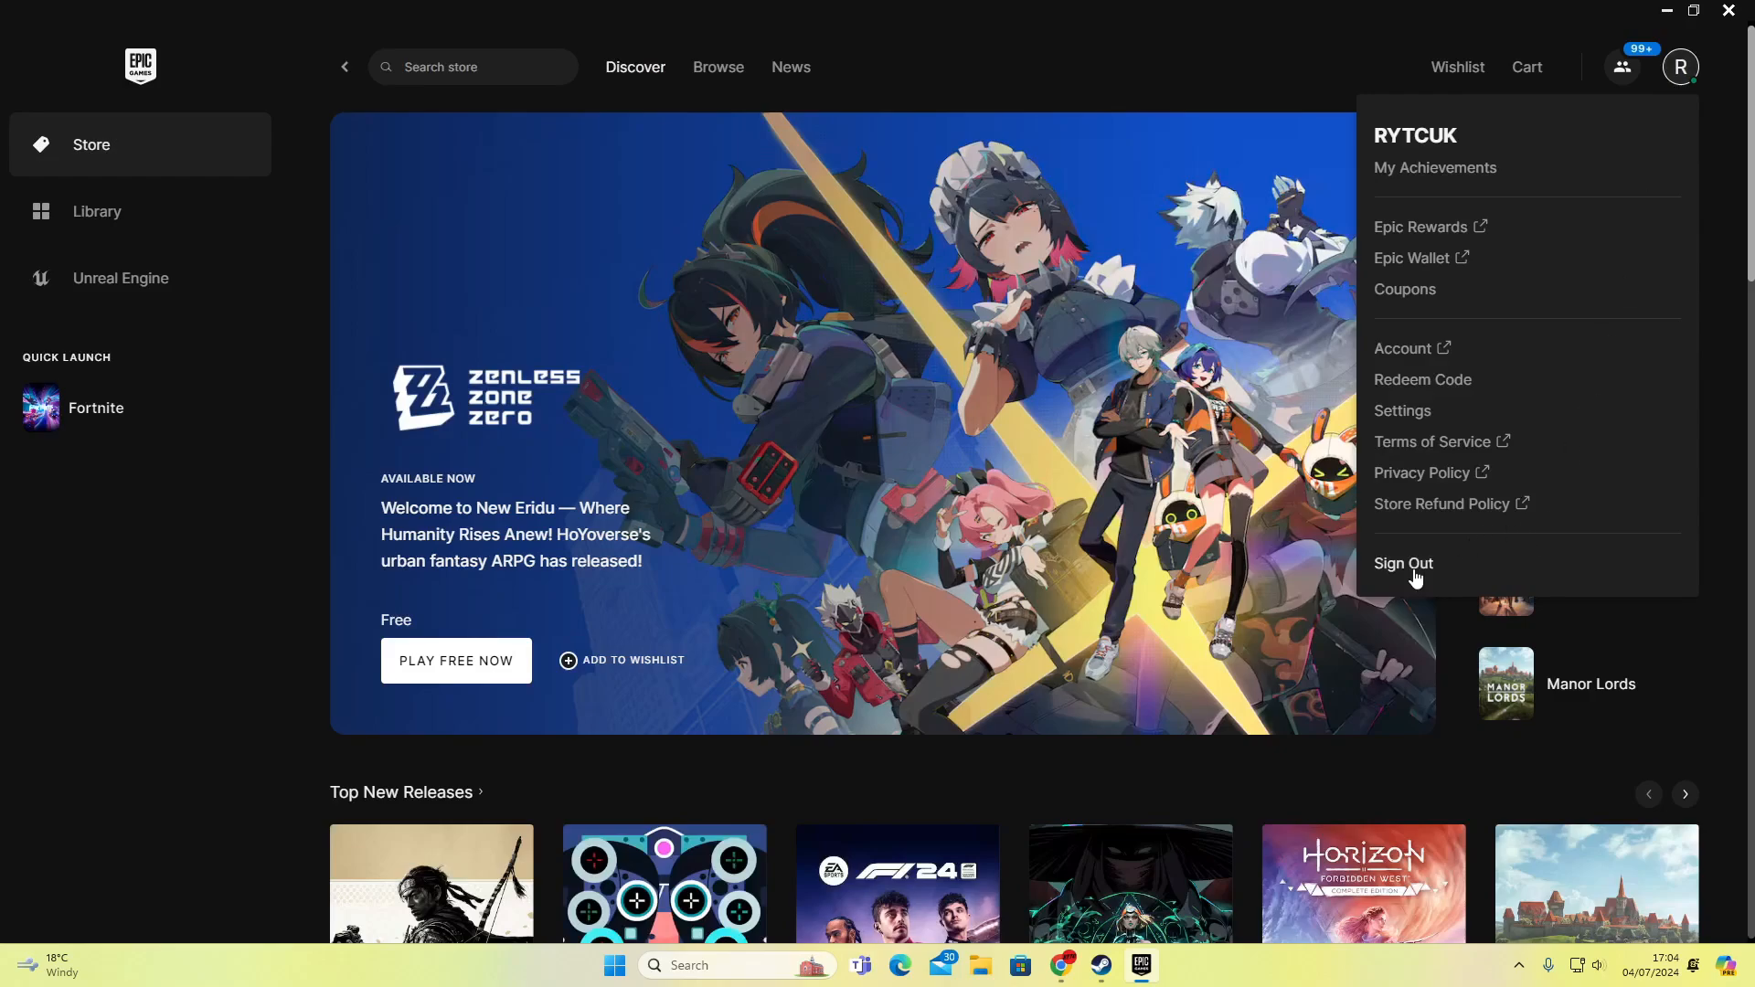
{"action": "left_click", "coordinate": [1404, 563]}
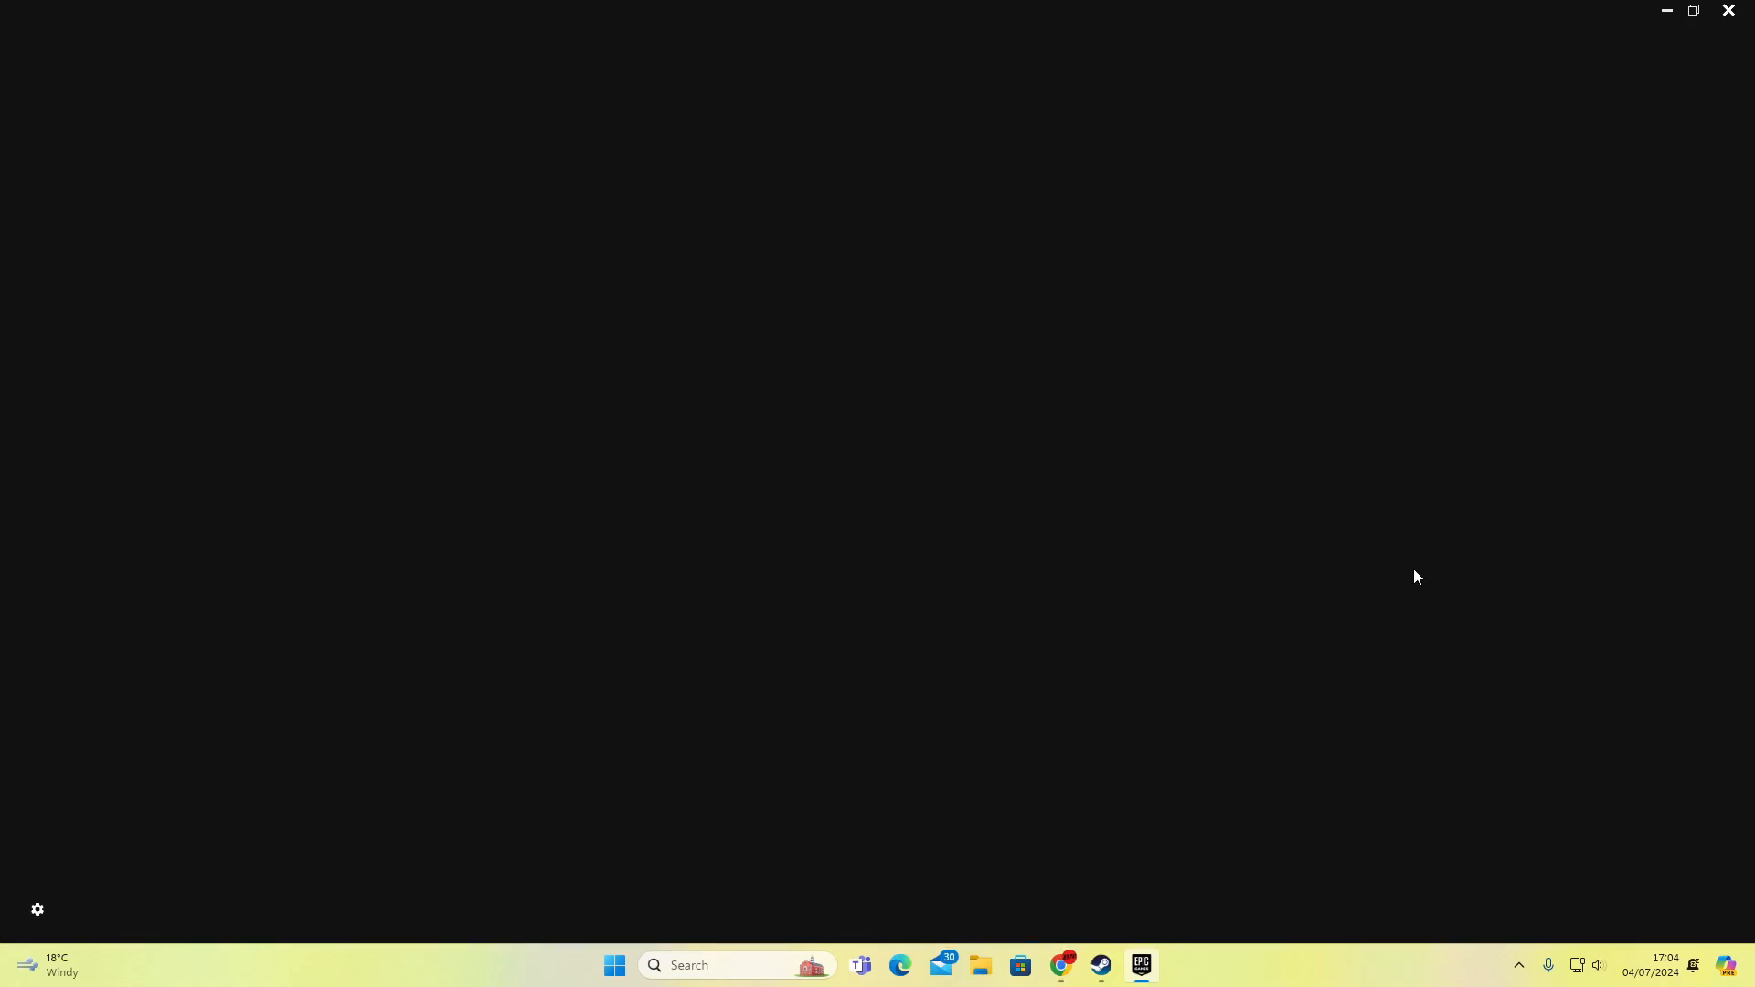
{"action": "mouse_move", "coordinate": [1373, 585]}
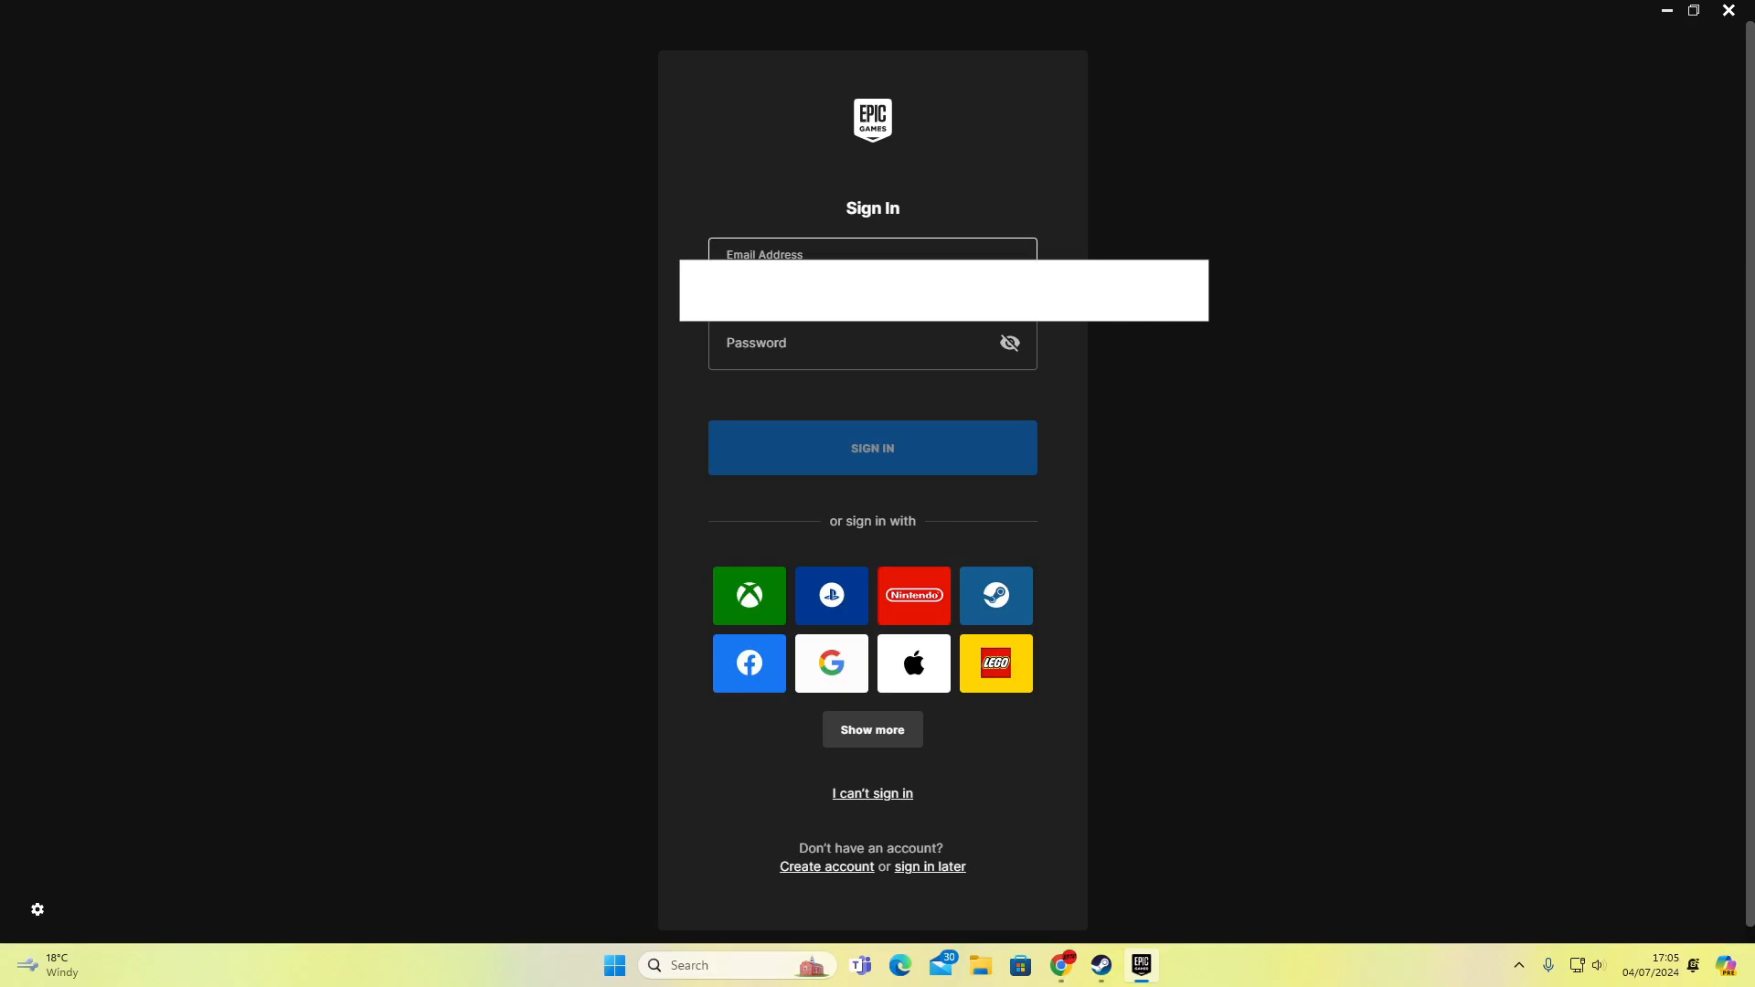
Submit the other account's email and password, reaching the security code prompt
{"action": "left_click", "coordinate": [872, 447]}
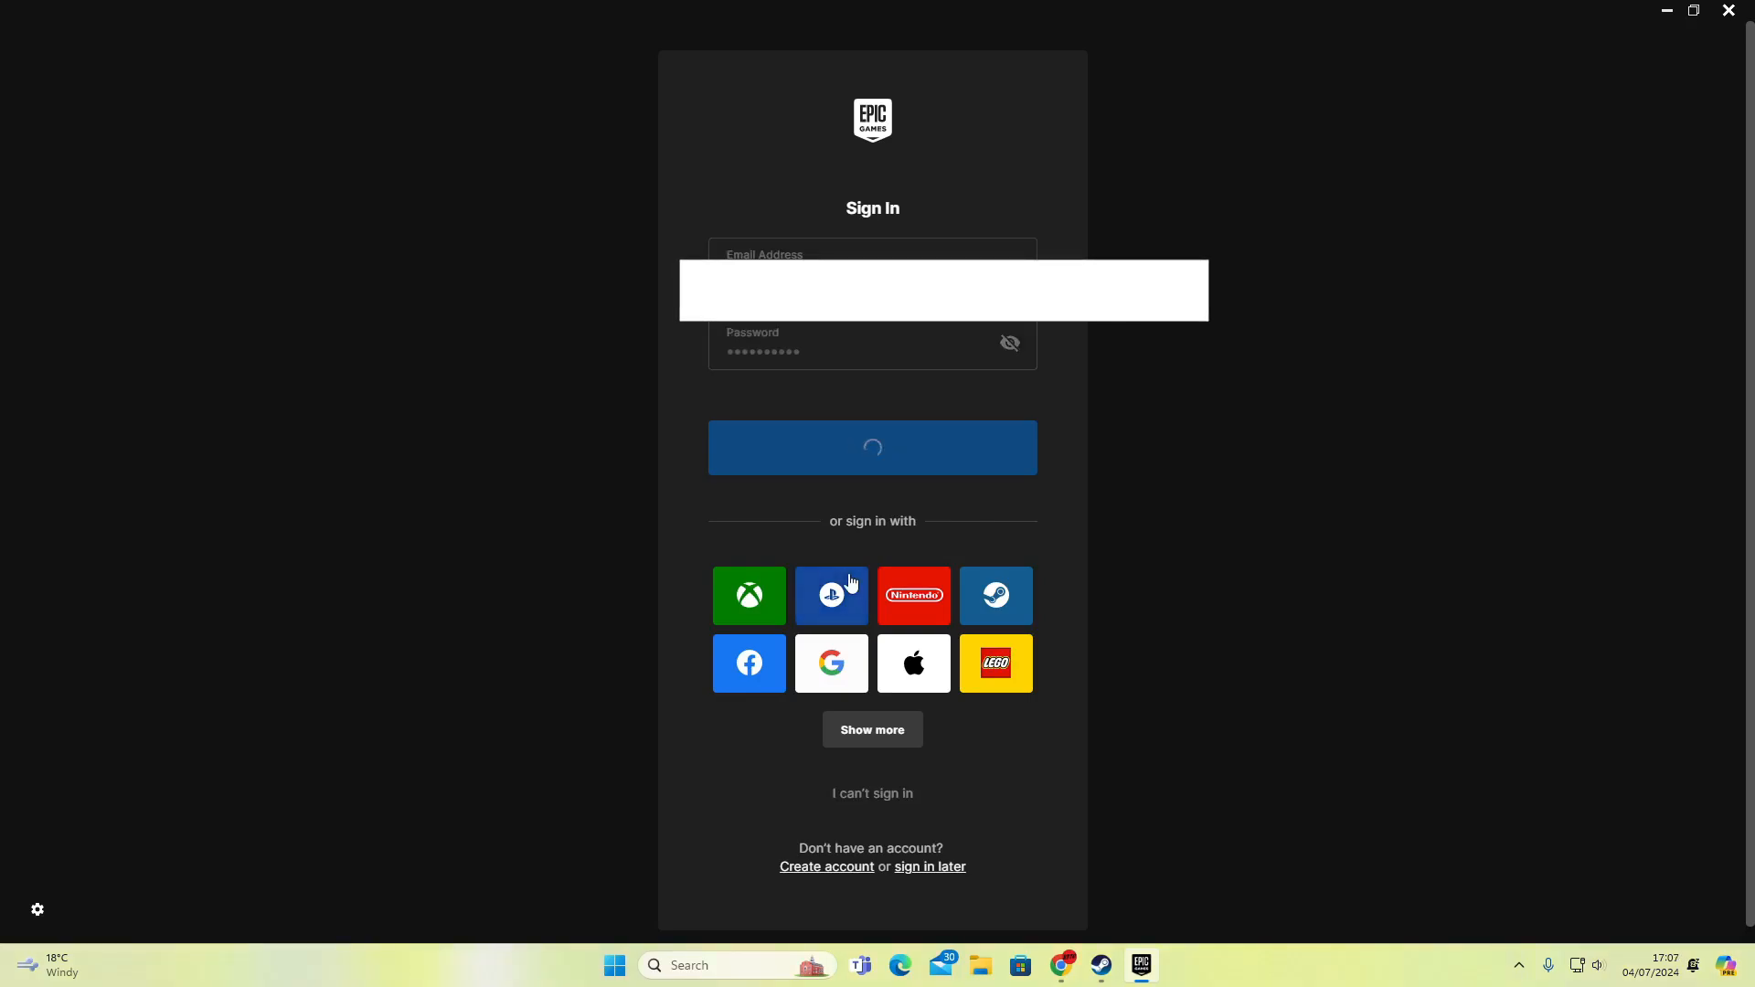
{"action": "left_click", "coordinate": [872, 446]}
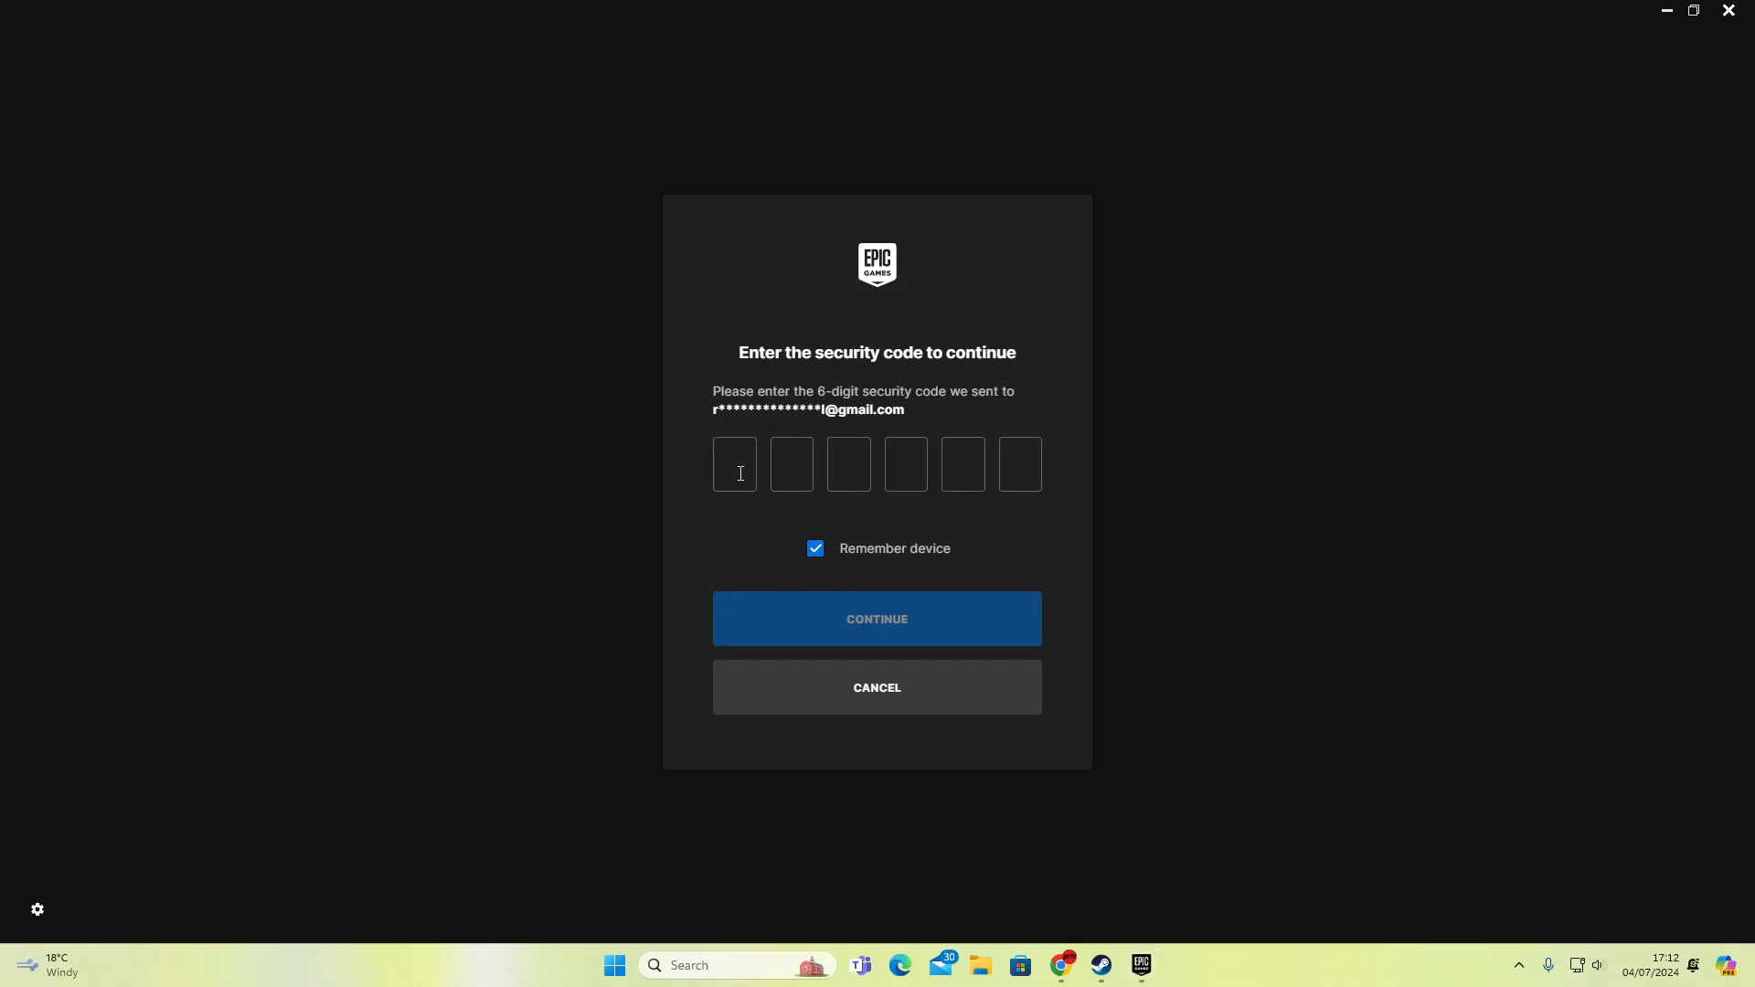
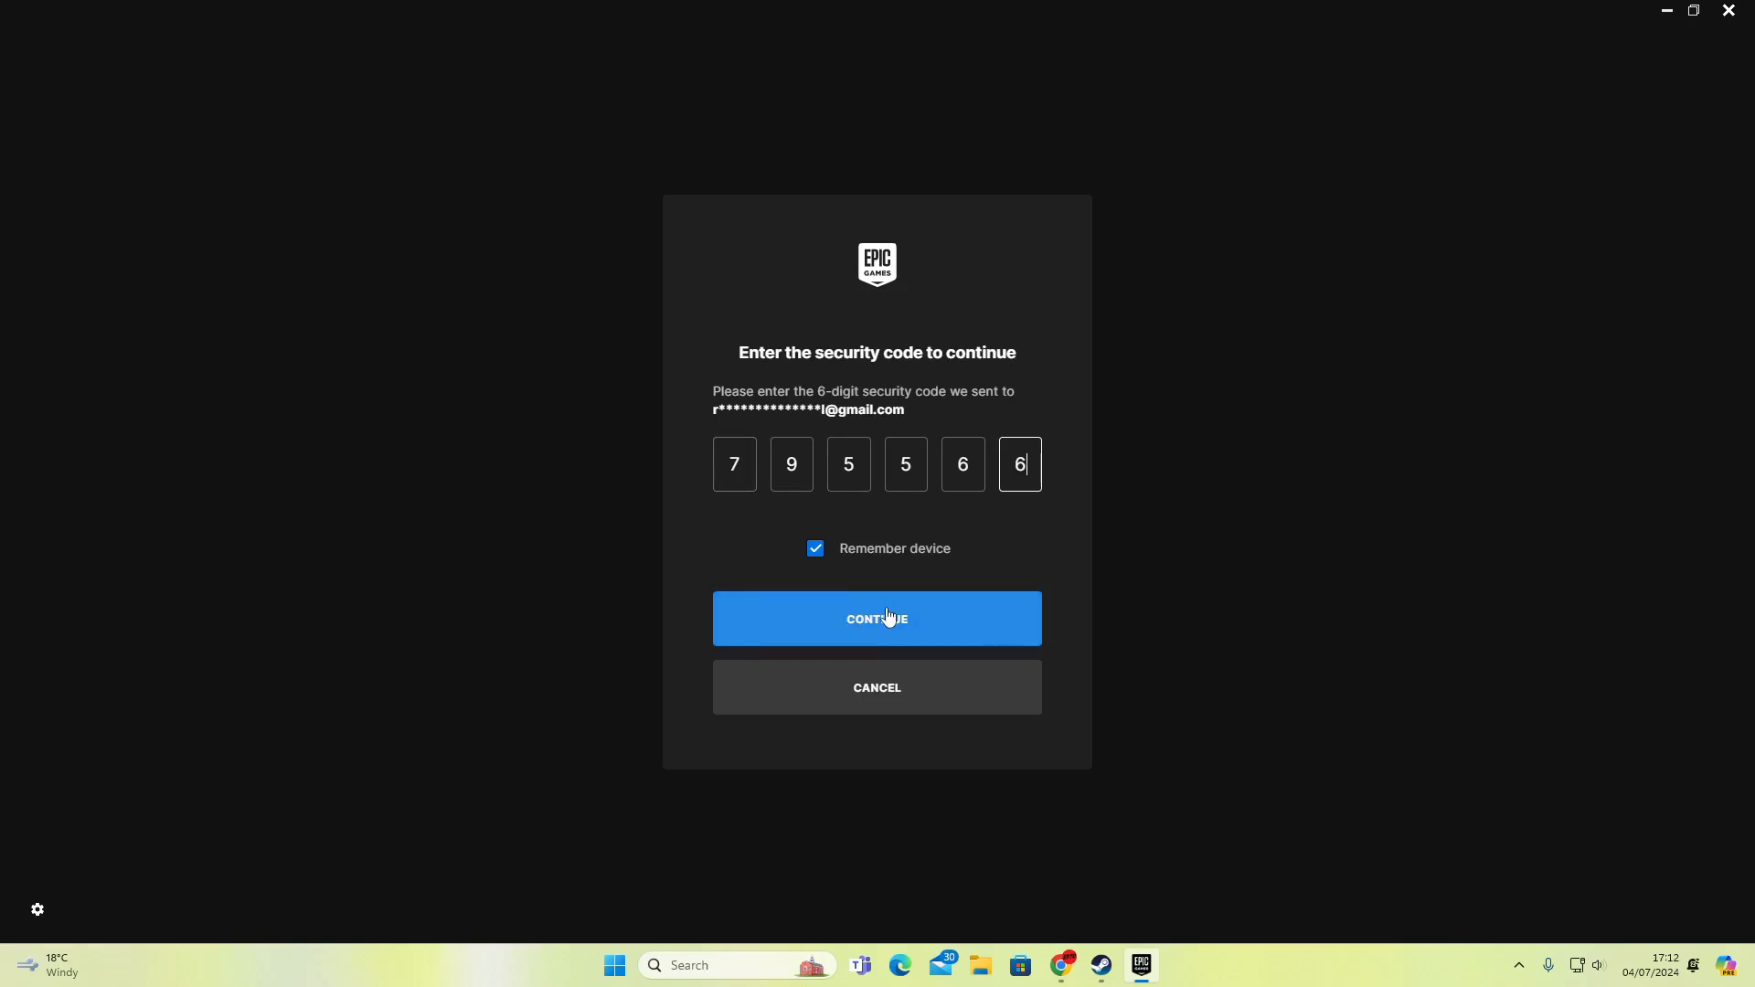
{"action": "left_click", "coordinate": [876, 618]}
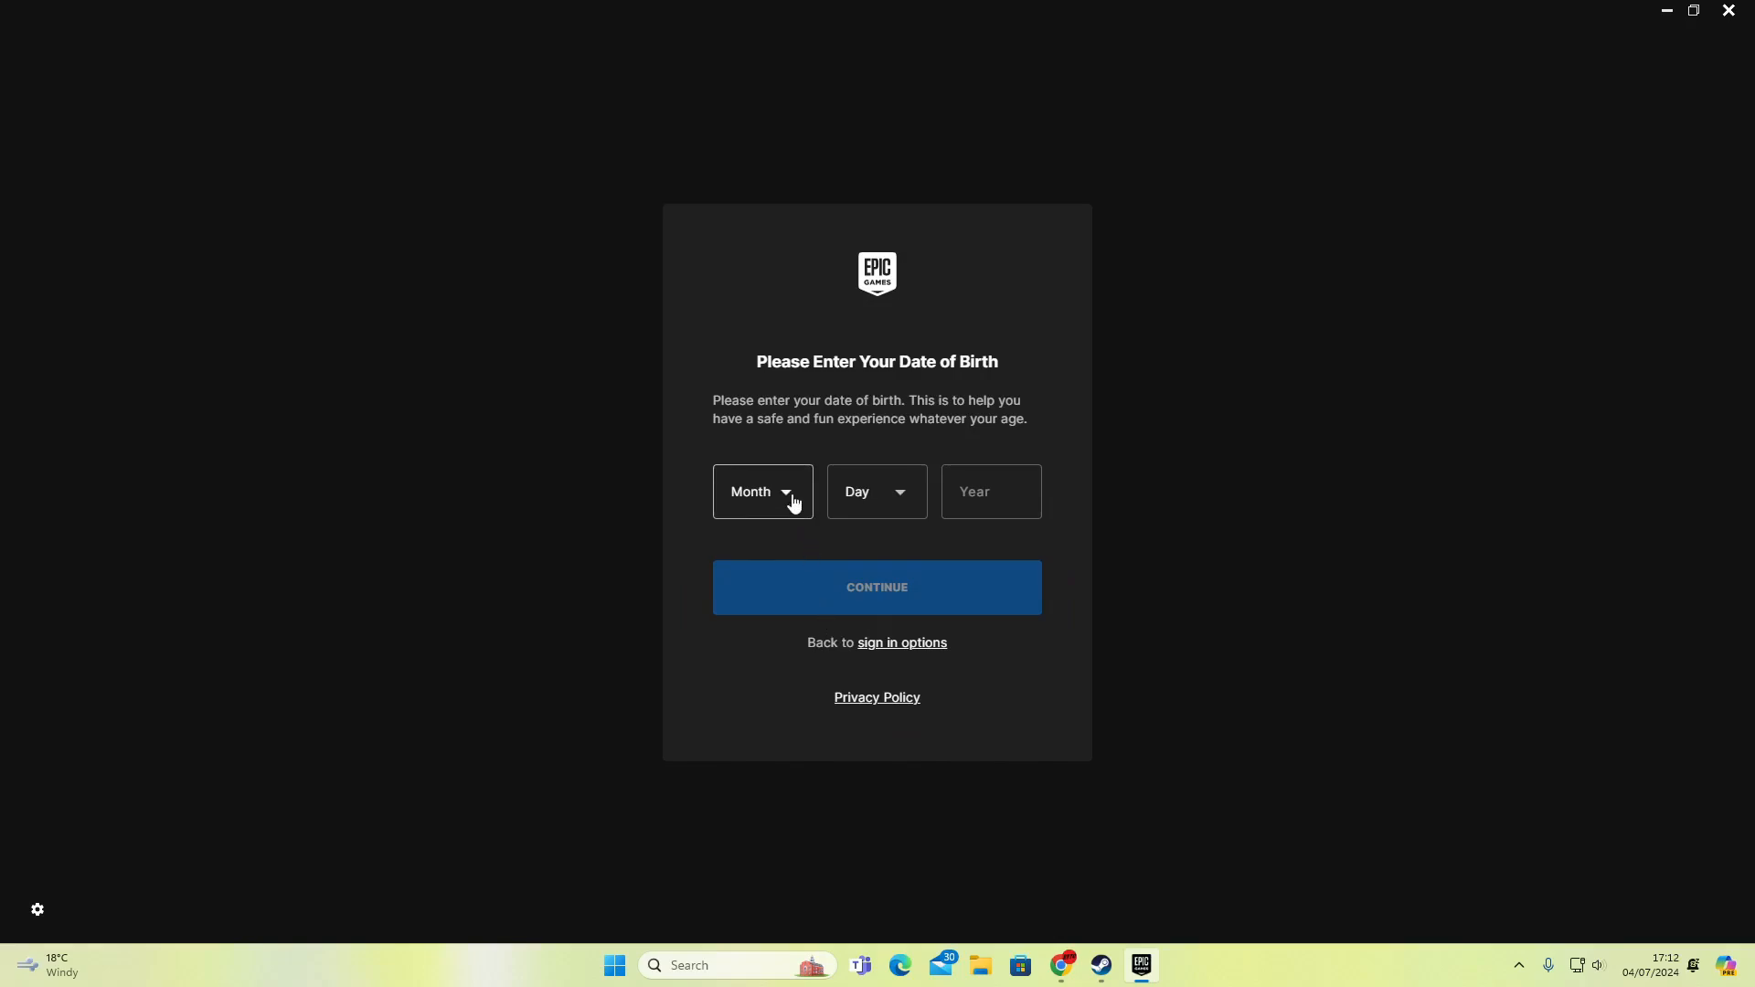
Choose the birth month and confirm the date, then submit the current email address
{"action": "left_click", "coordinate": [762, 491]}
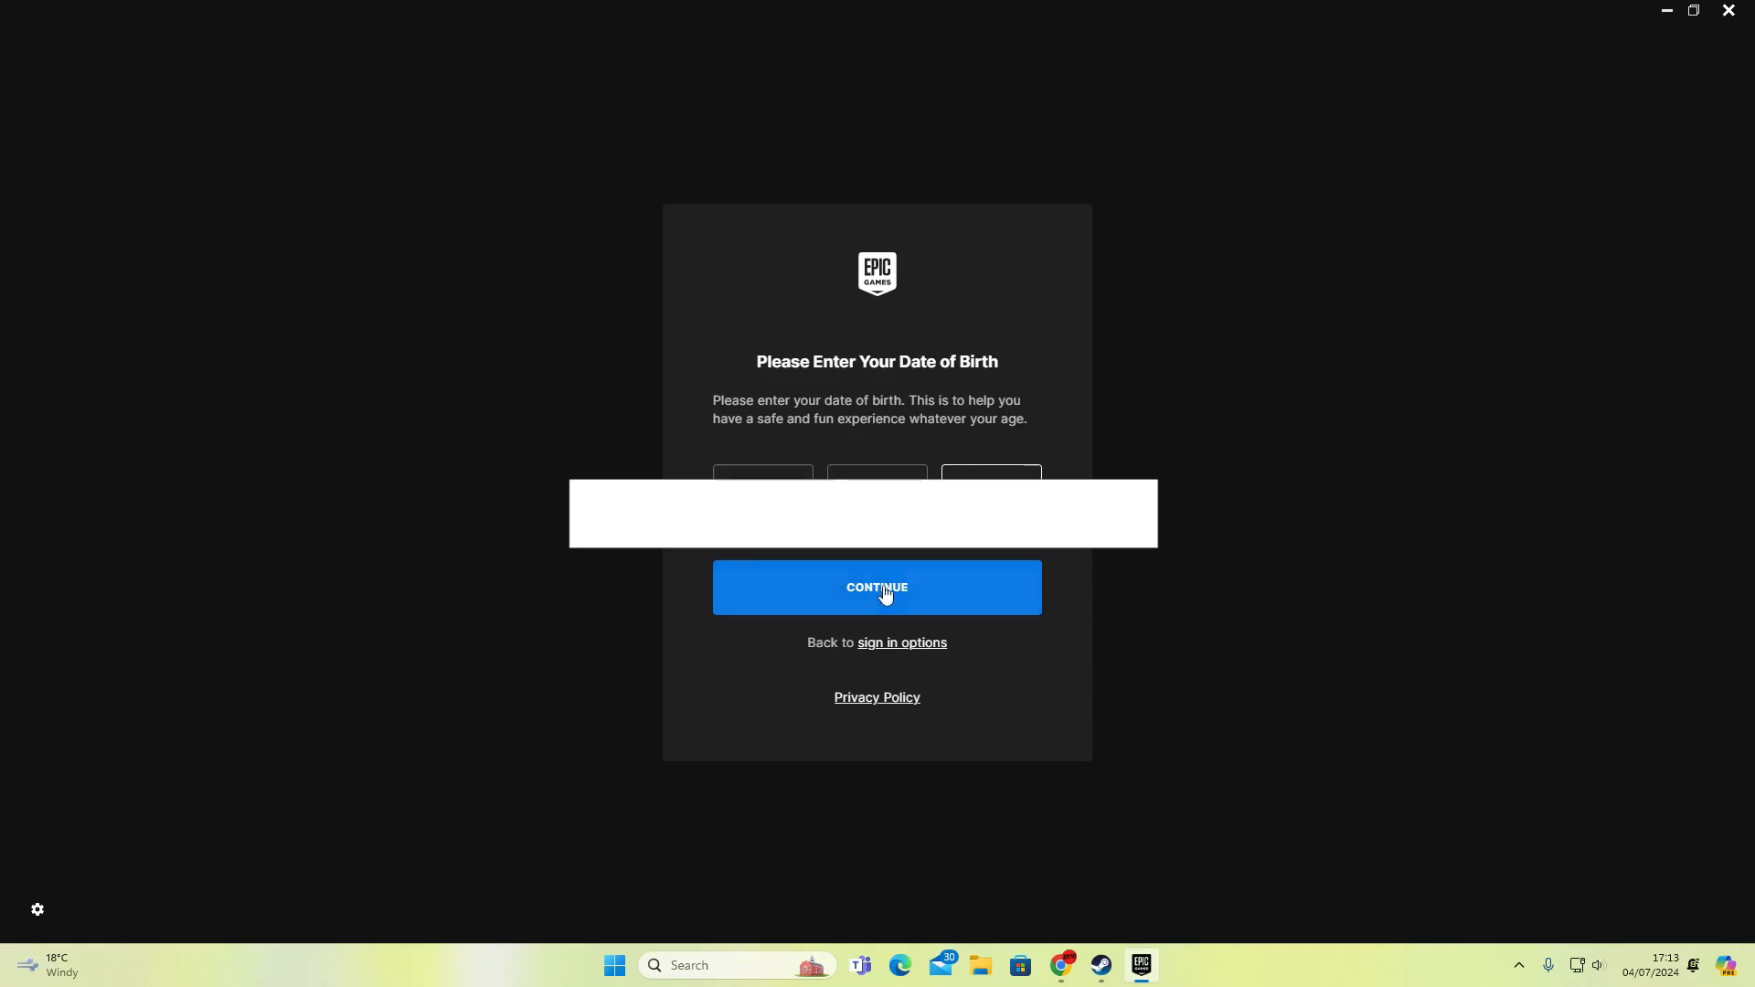
{"action": "left_click", "coordinate": [876, 587]}
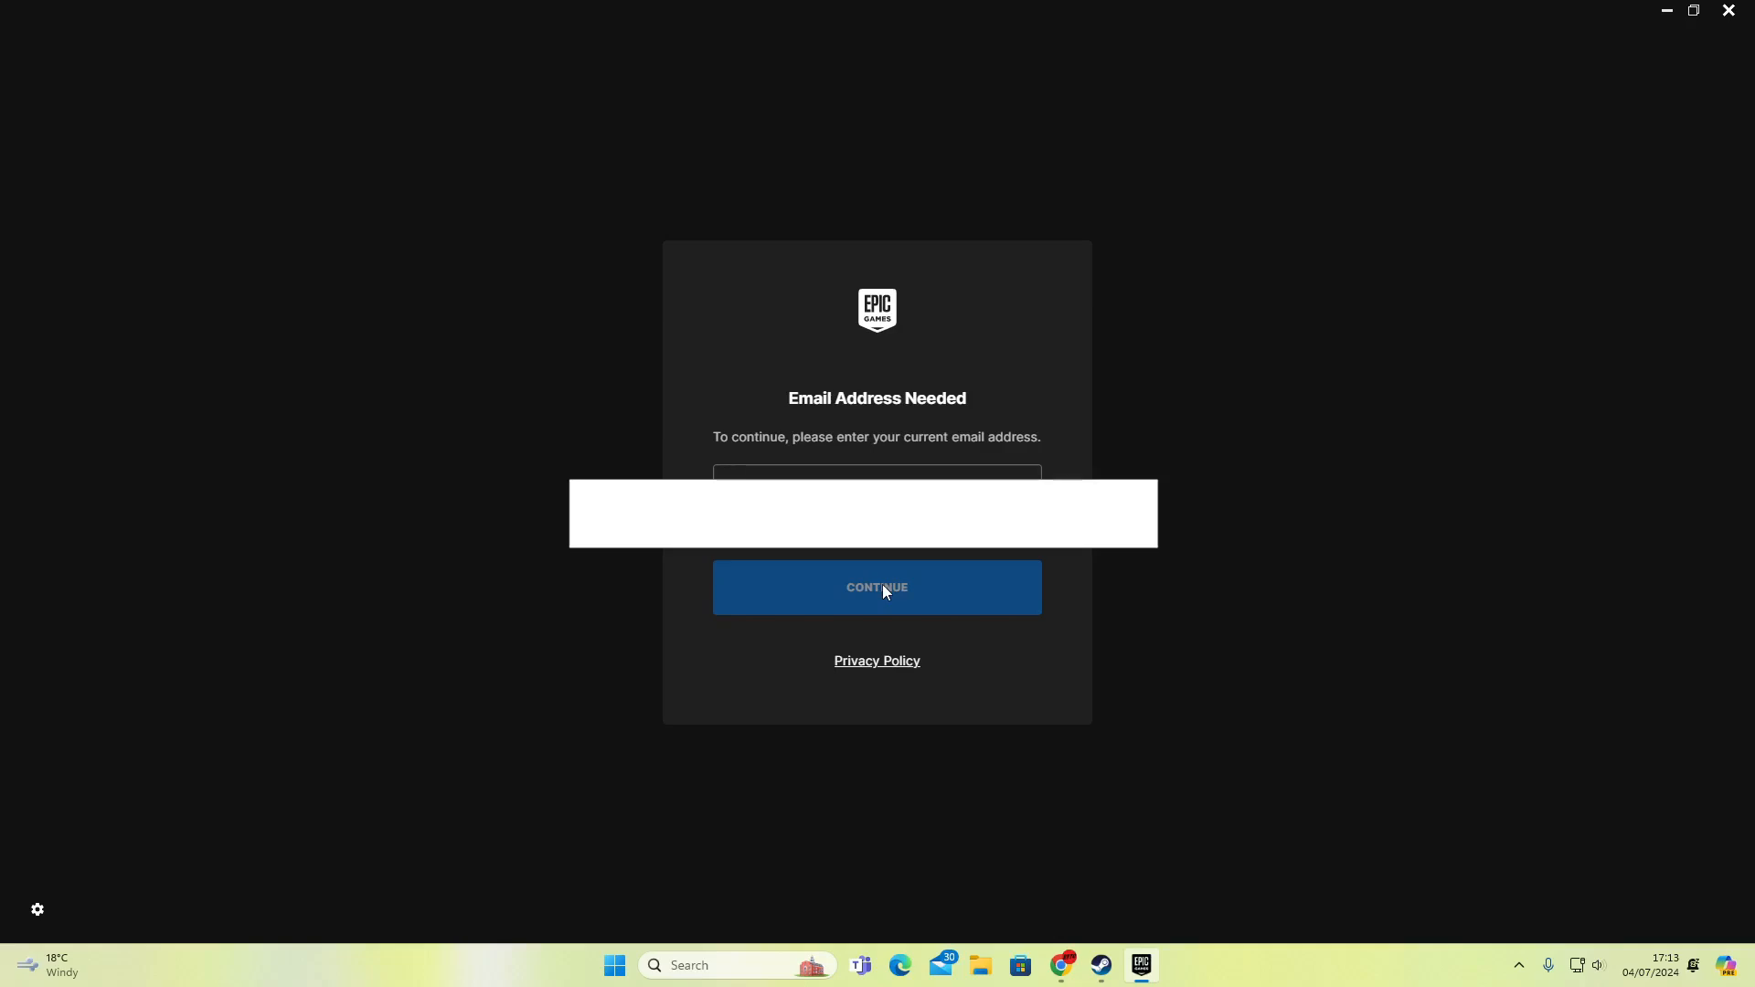
{"action": "left_click", "coordinate": [875, 475]}
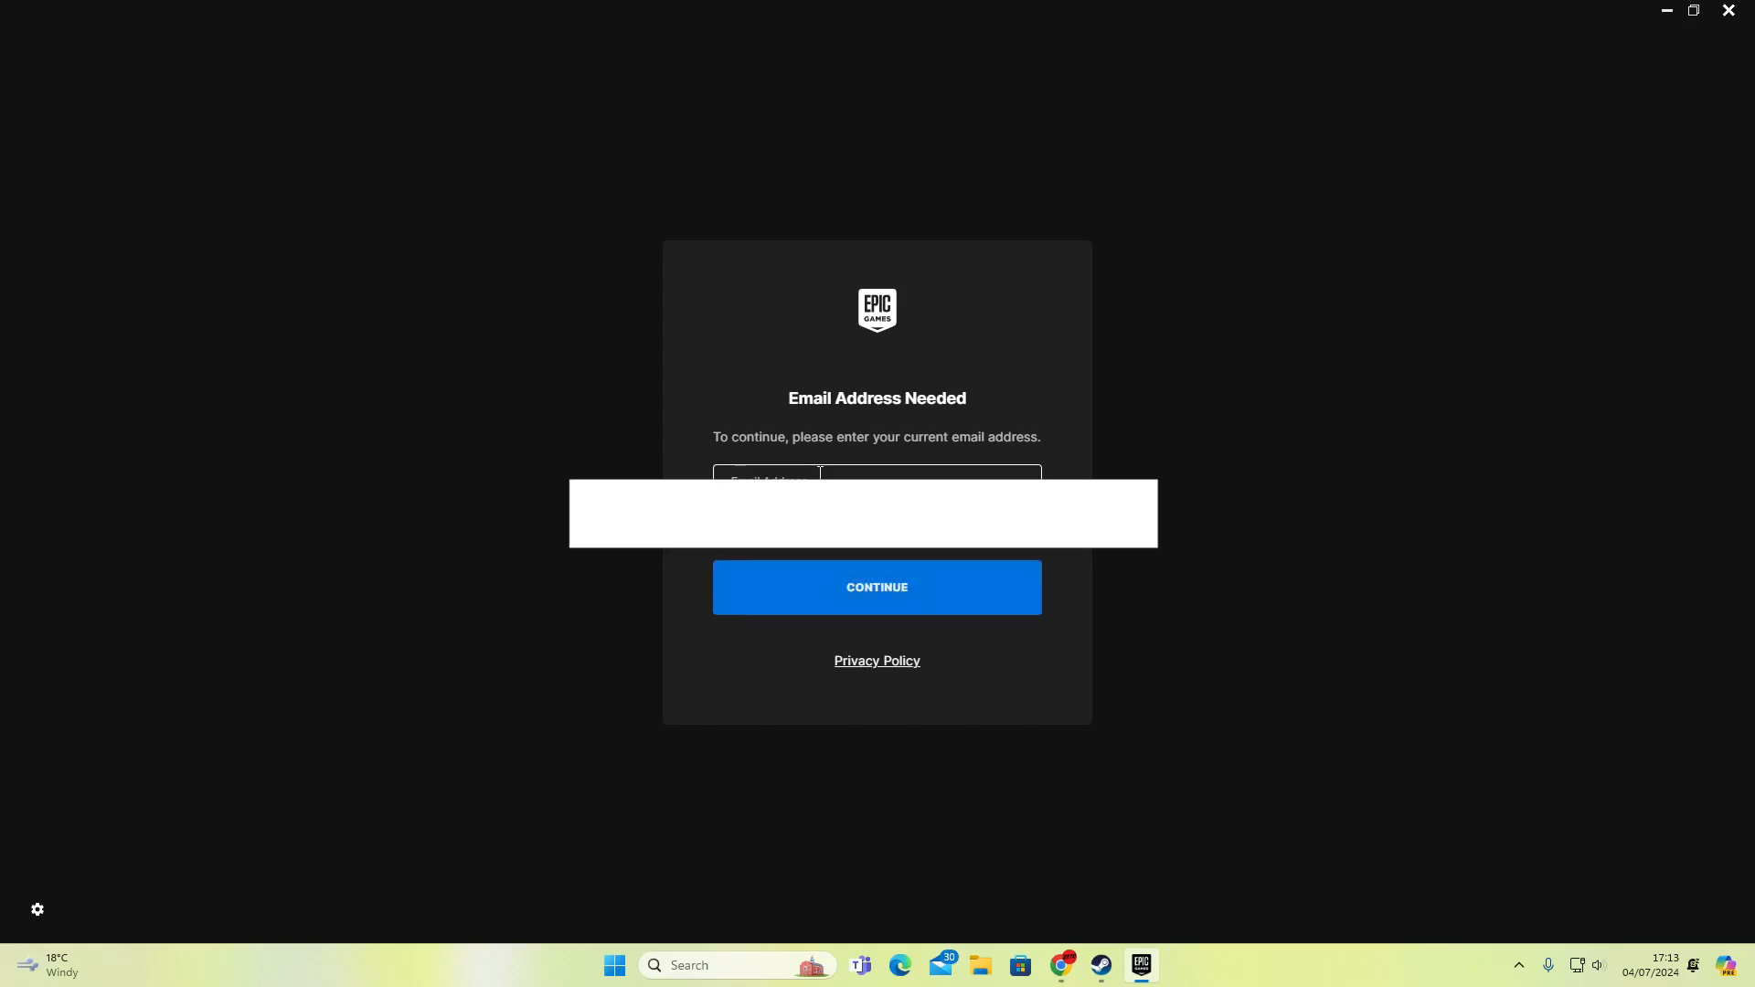
{"action": "left_click", "coordinate": [876, 587]}
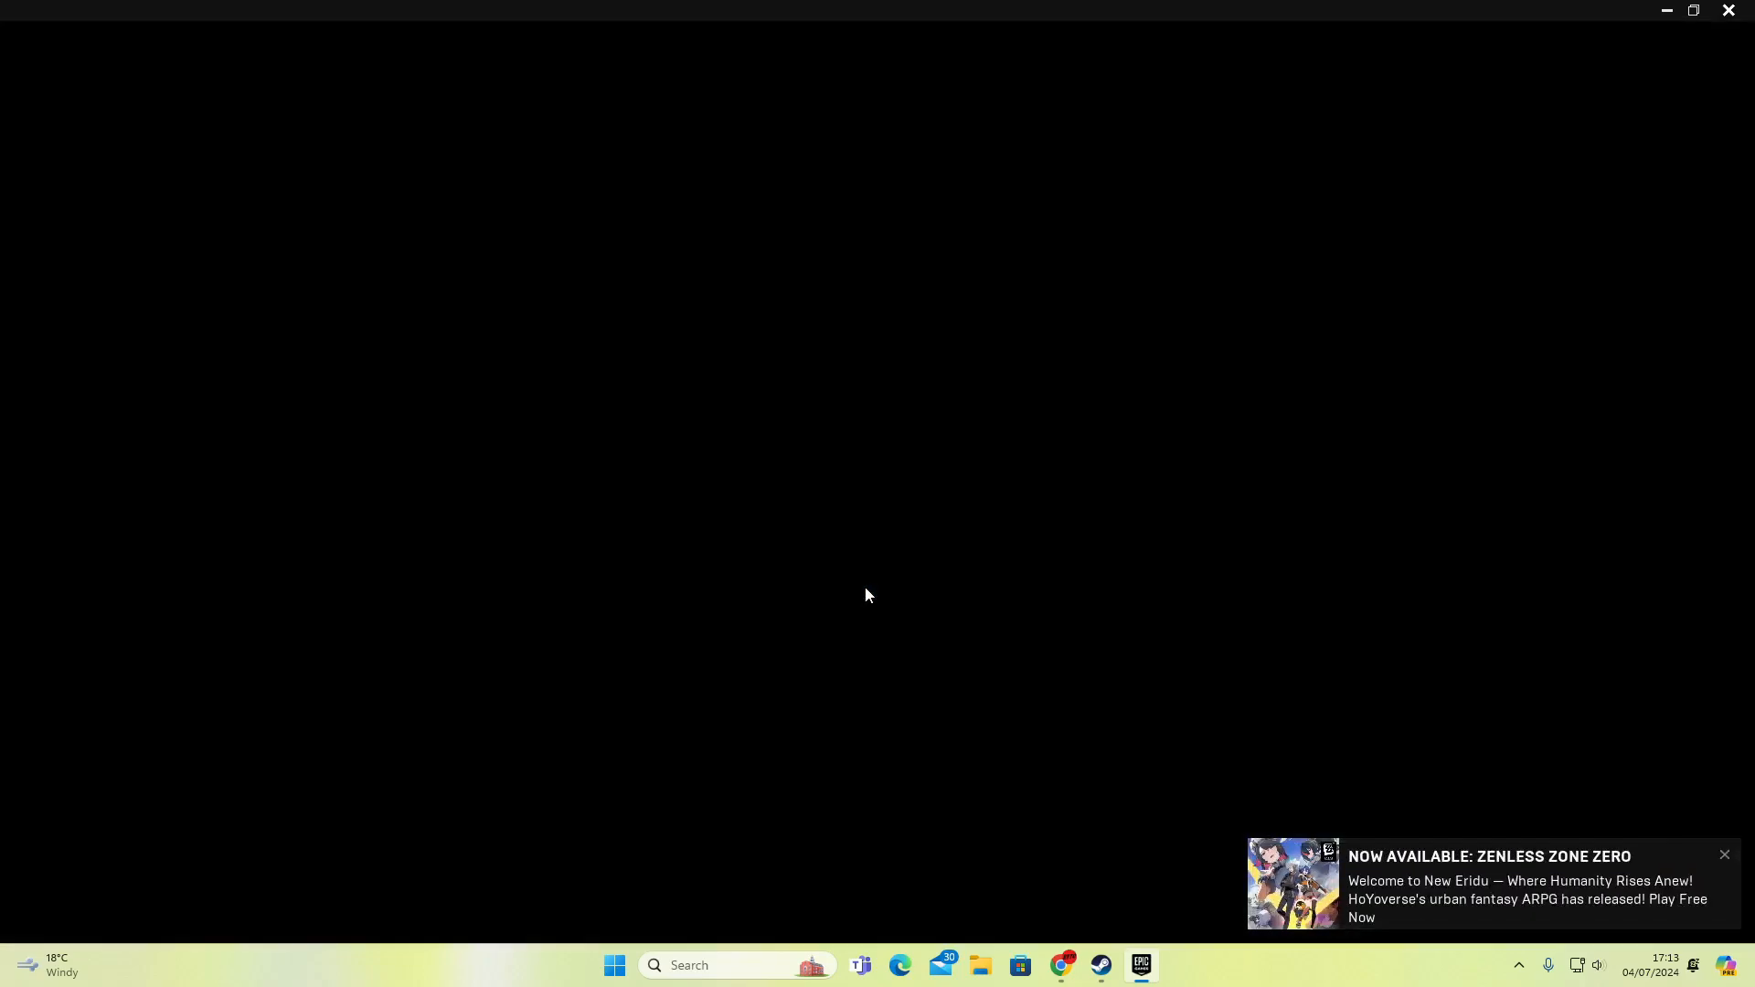
Launch Fortnite from Quick Launch and accept its End User License Agreement
{"action": "left_click", "coordinate": [1139, 965]}
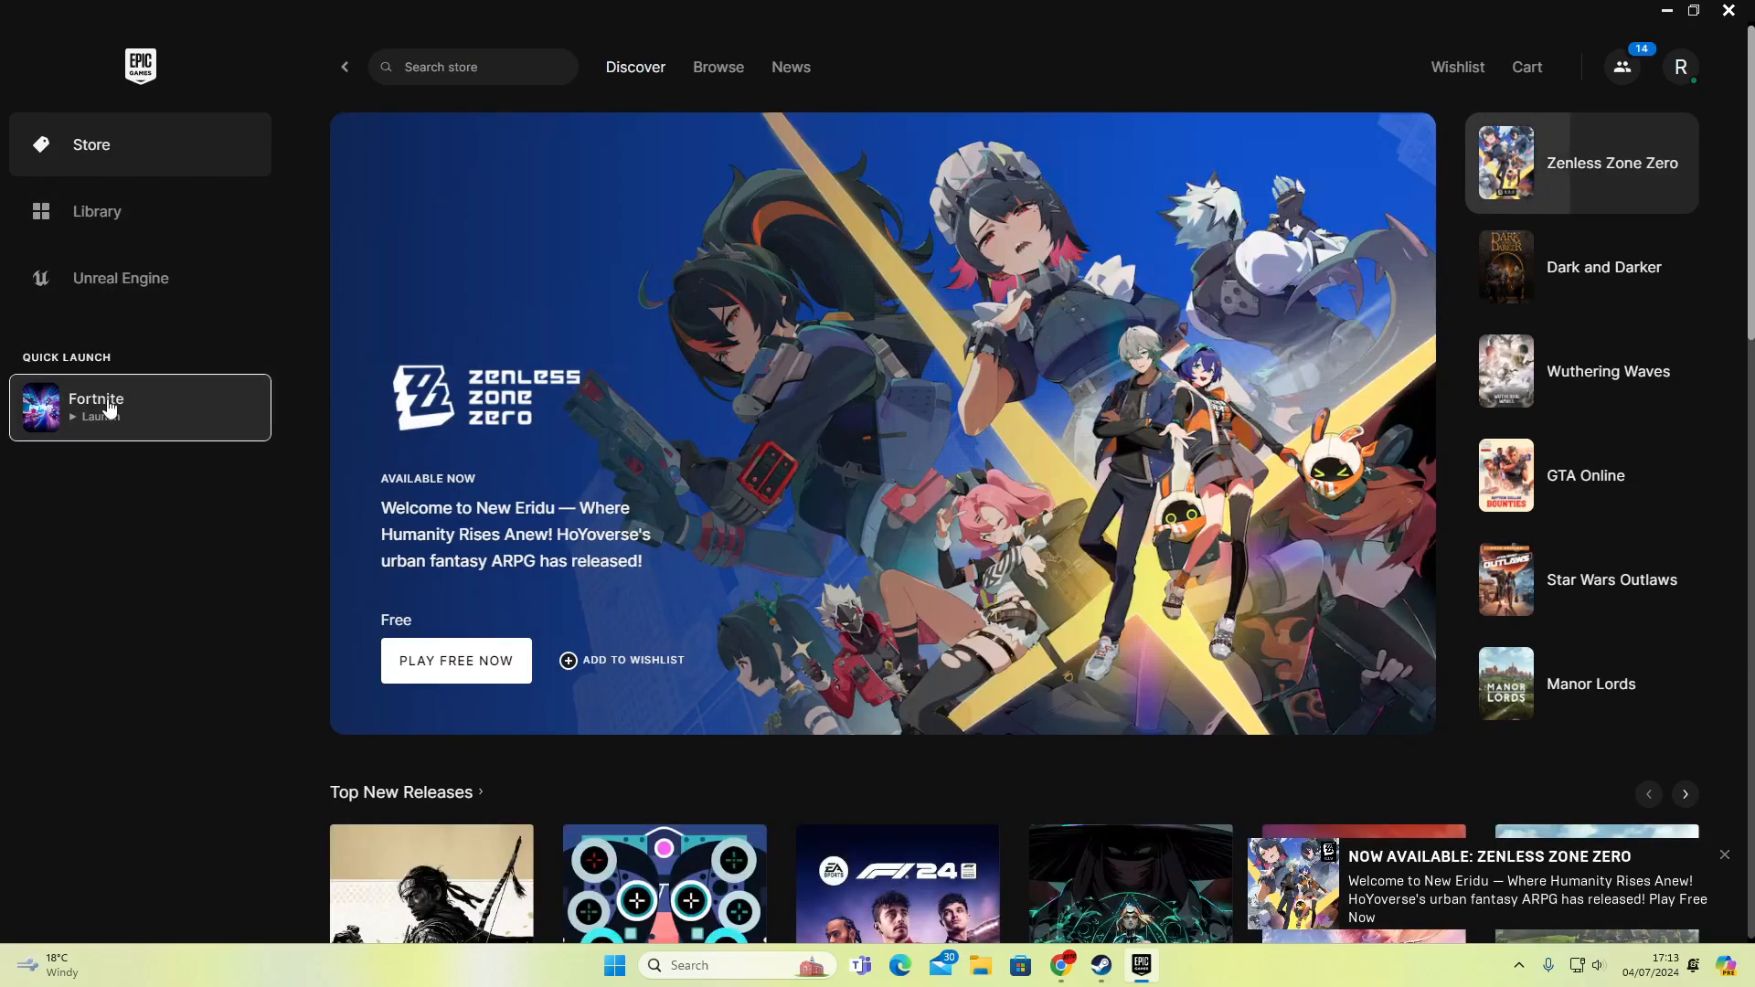
{"action": "left_click", "coordinate": [95, 405]}
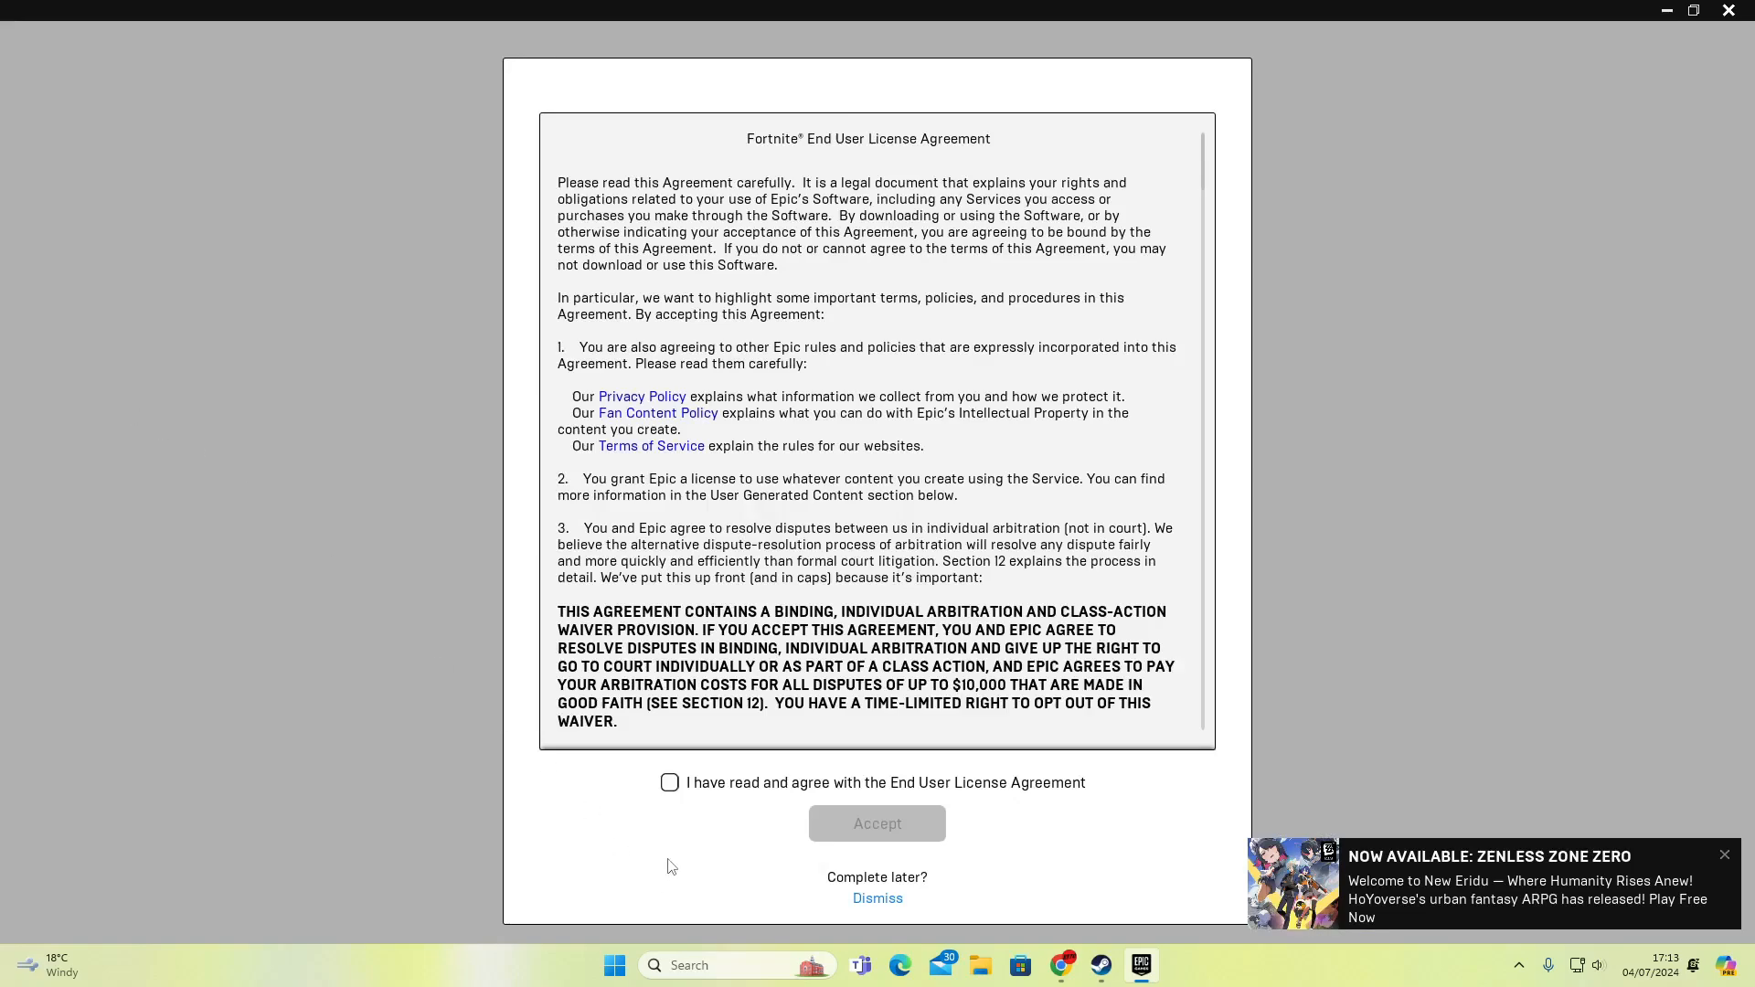
{"action": "left_click", "coordinate": [669, 782]}
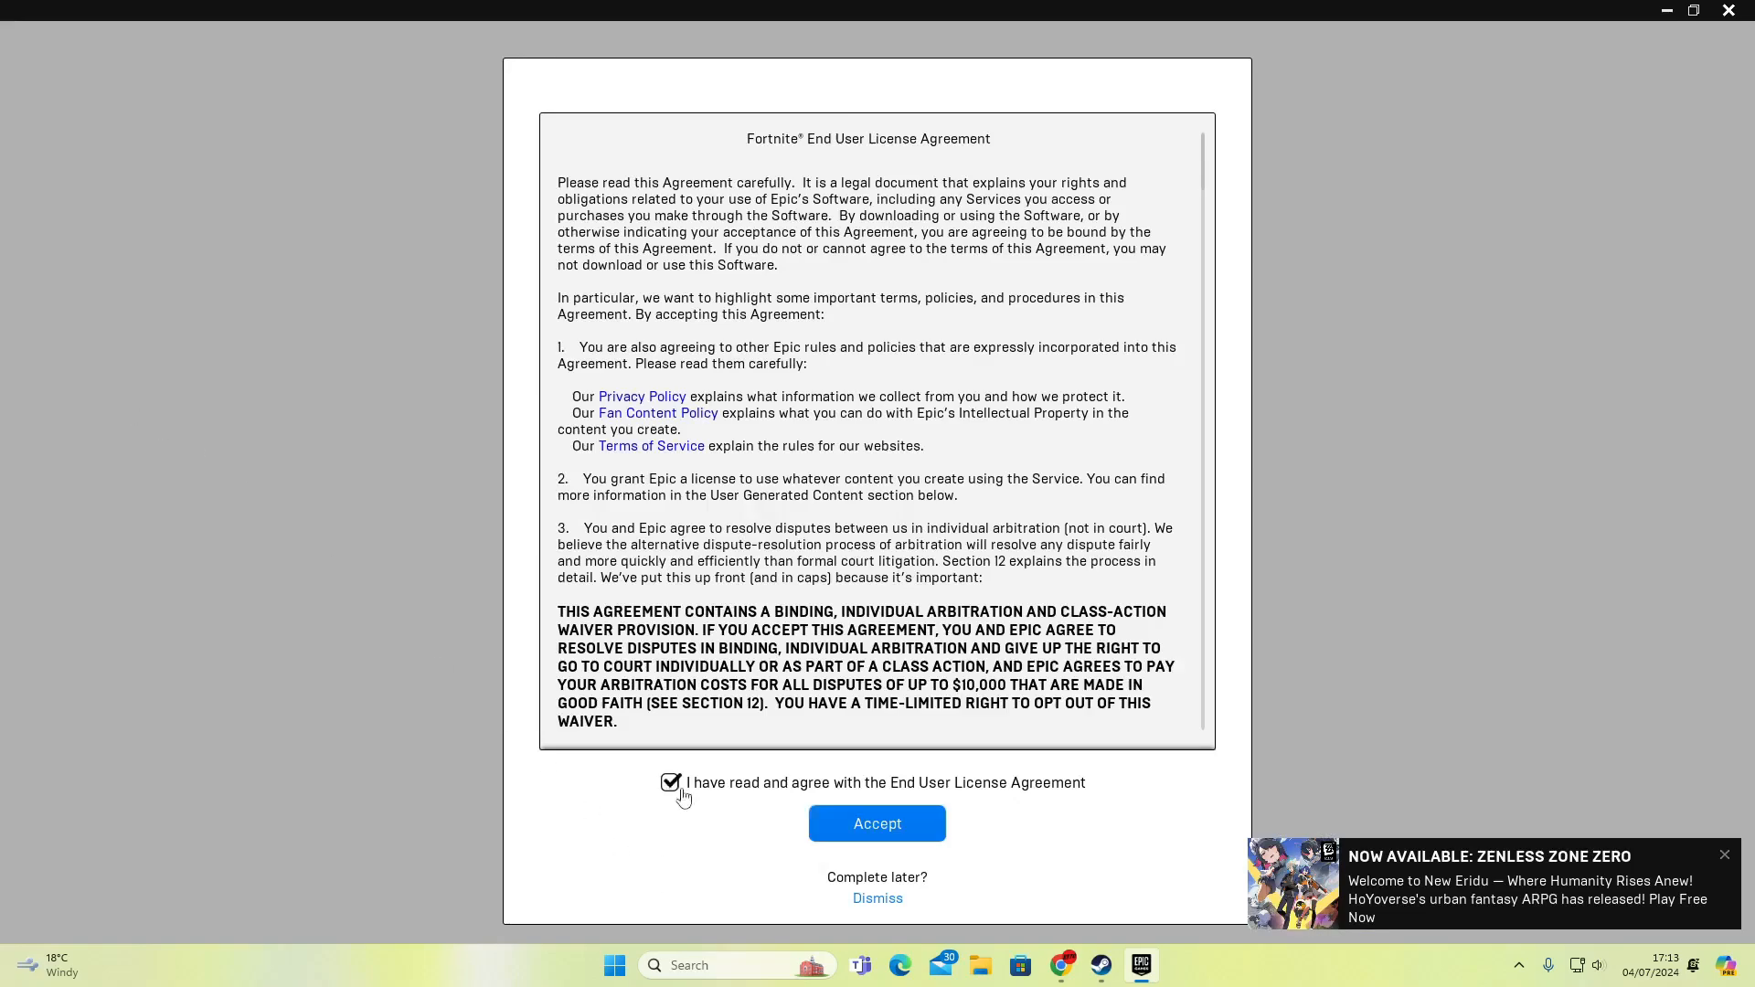
{"action": "left_click", "coordinate": [876, 823]}
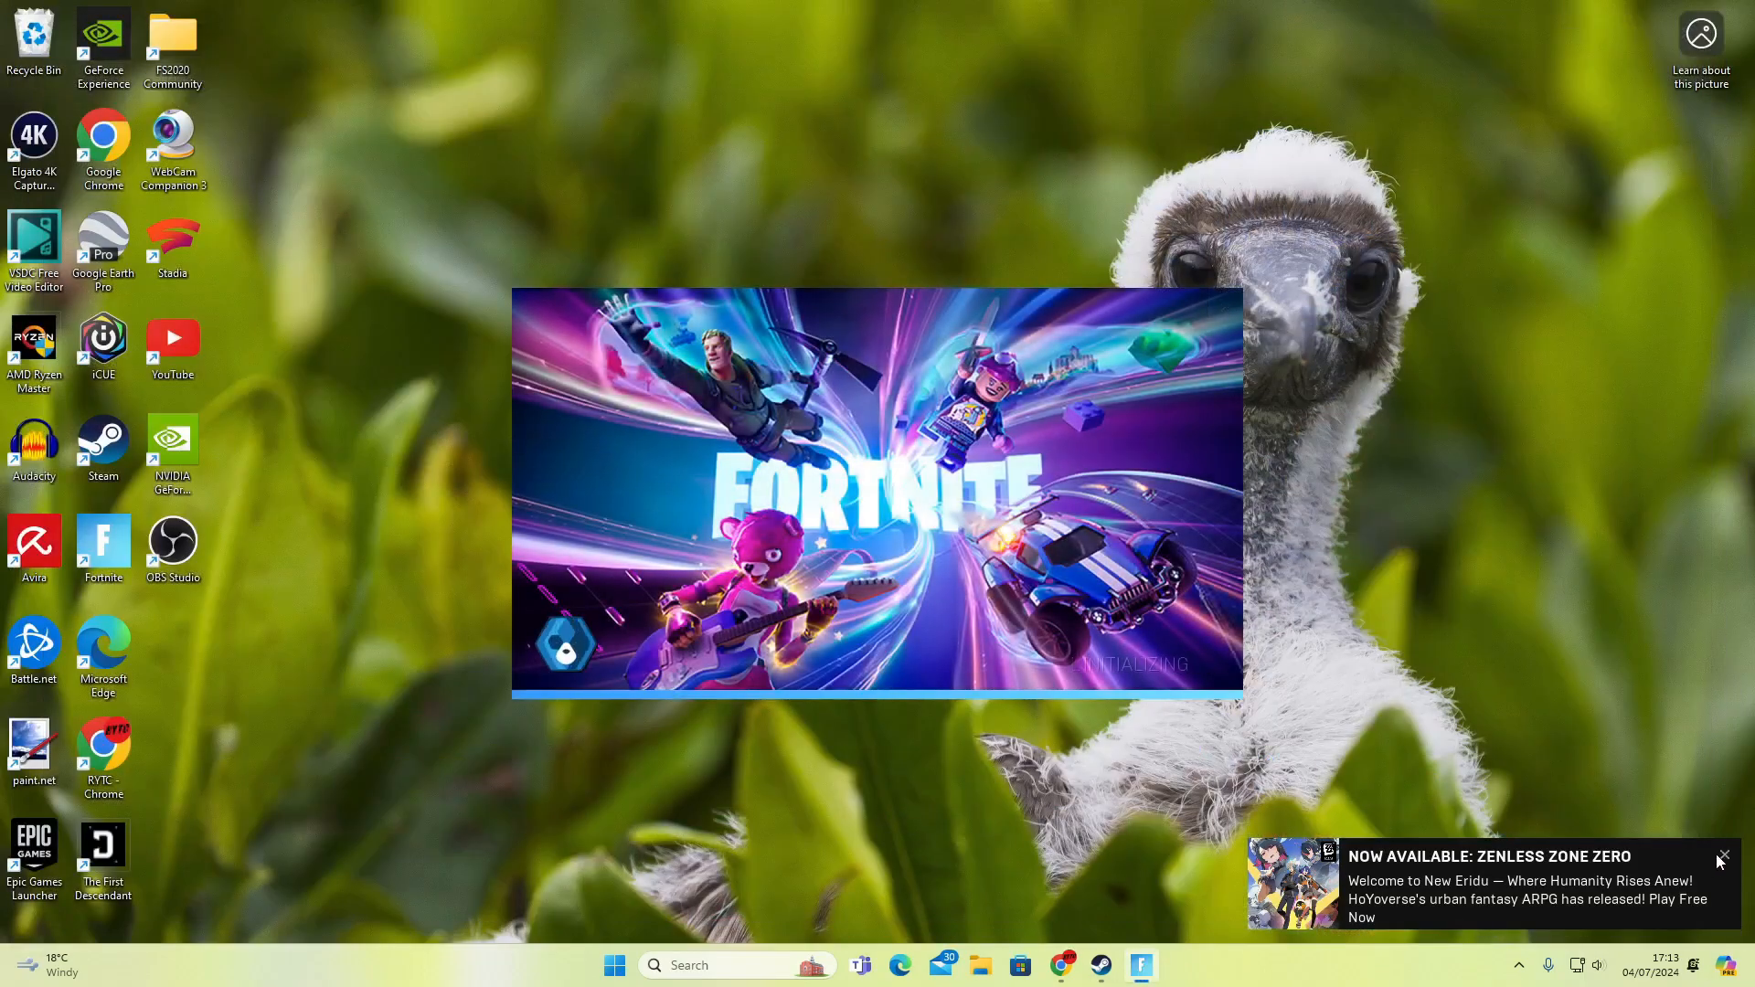
Dismiss the release notification, step through the gifts and claim the Belgium (Adidas) decal
{"action": "left_click", "coordinate": [1722, 859]}
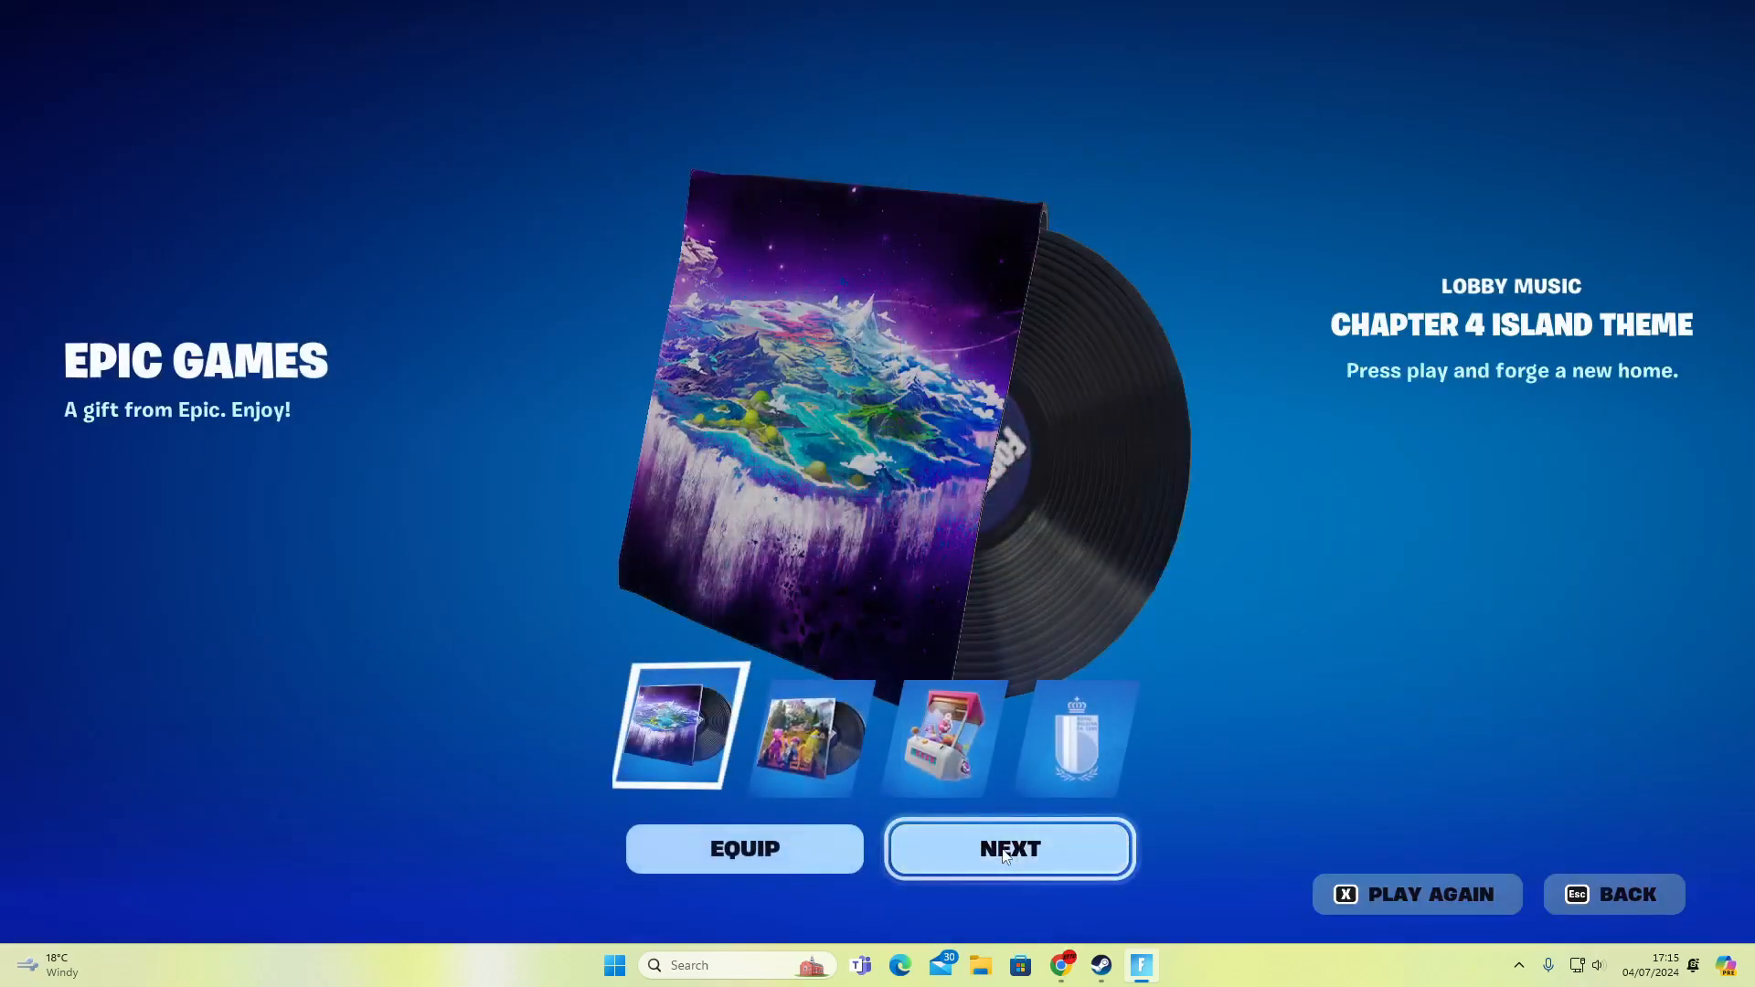
{"action": "left_click", "coordinate": [1009, 848]}
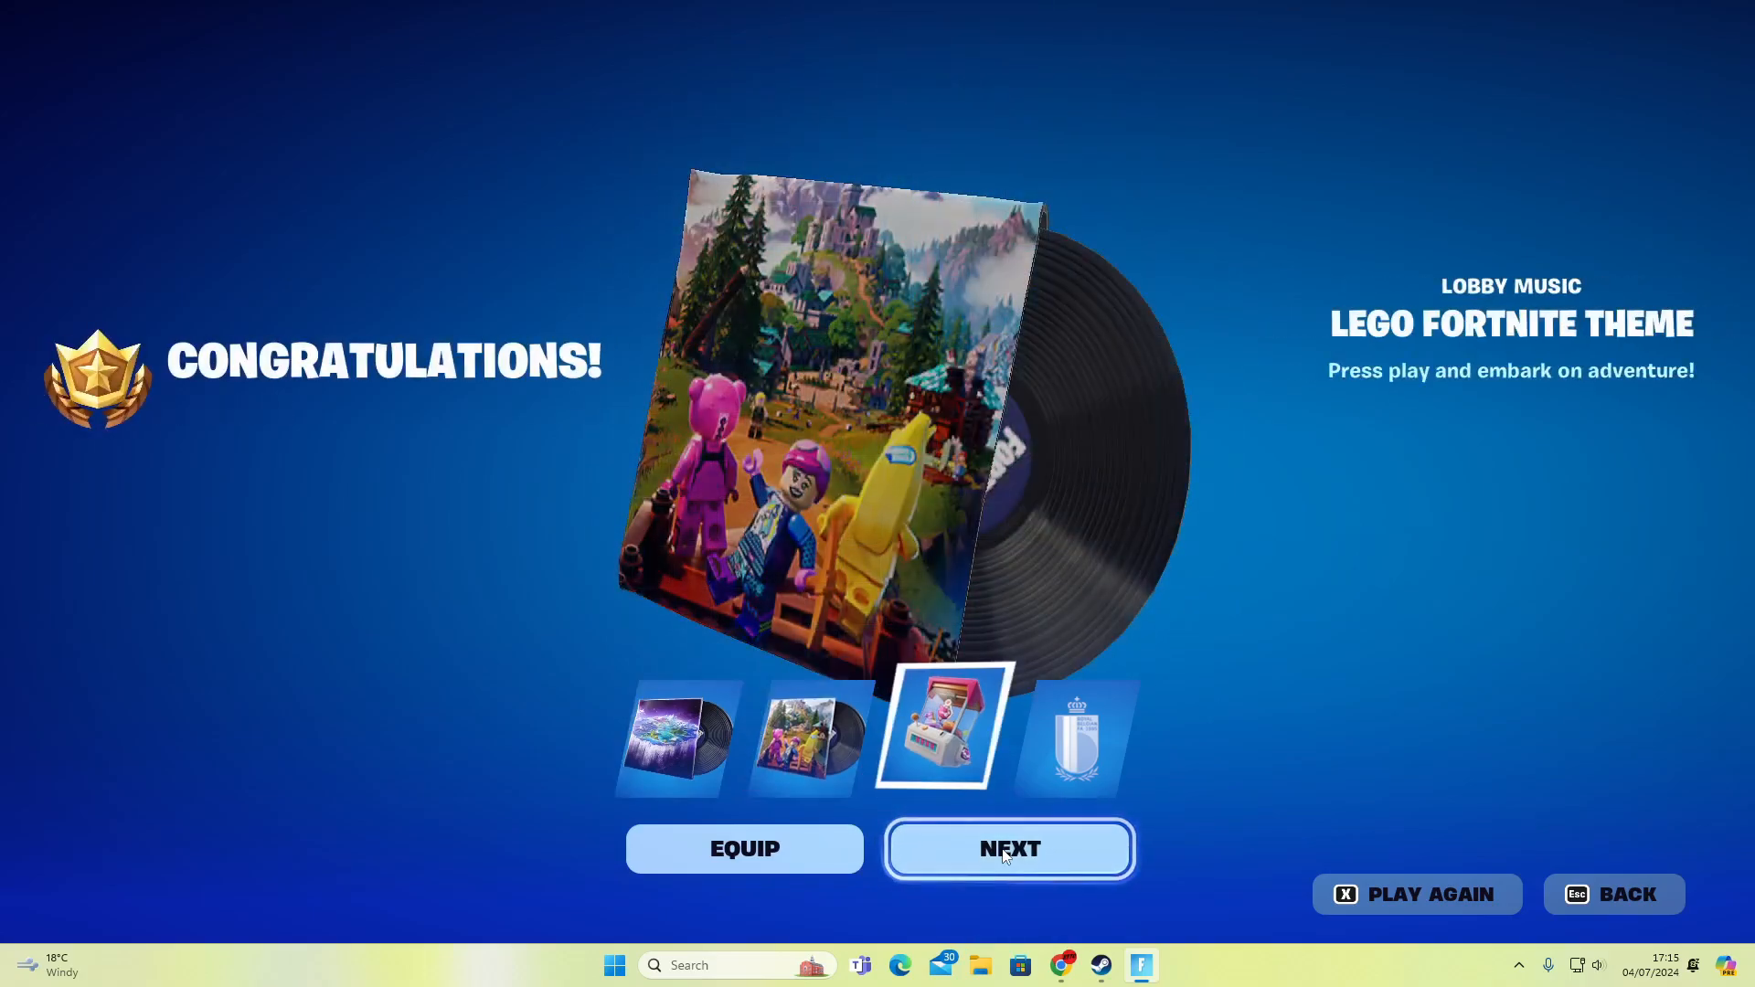
{"action": "left_click", "coordinate": [1009, 846]}
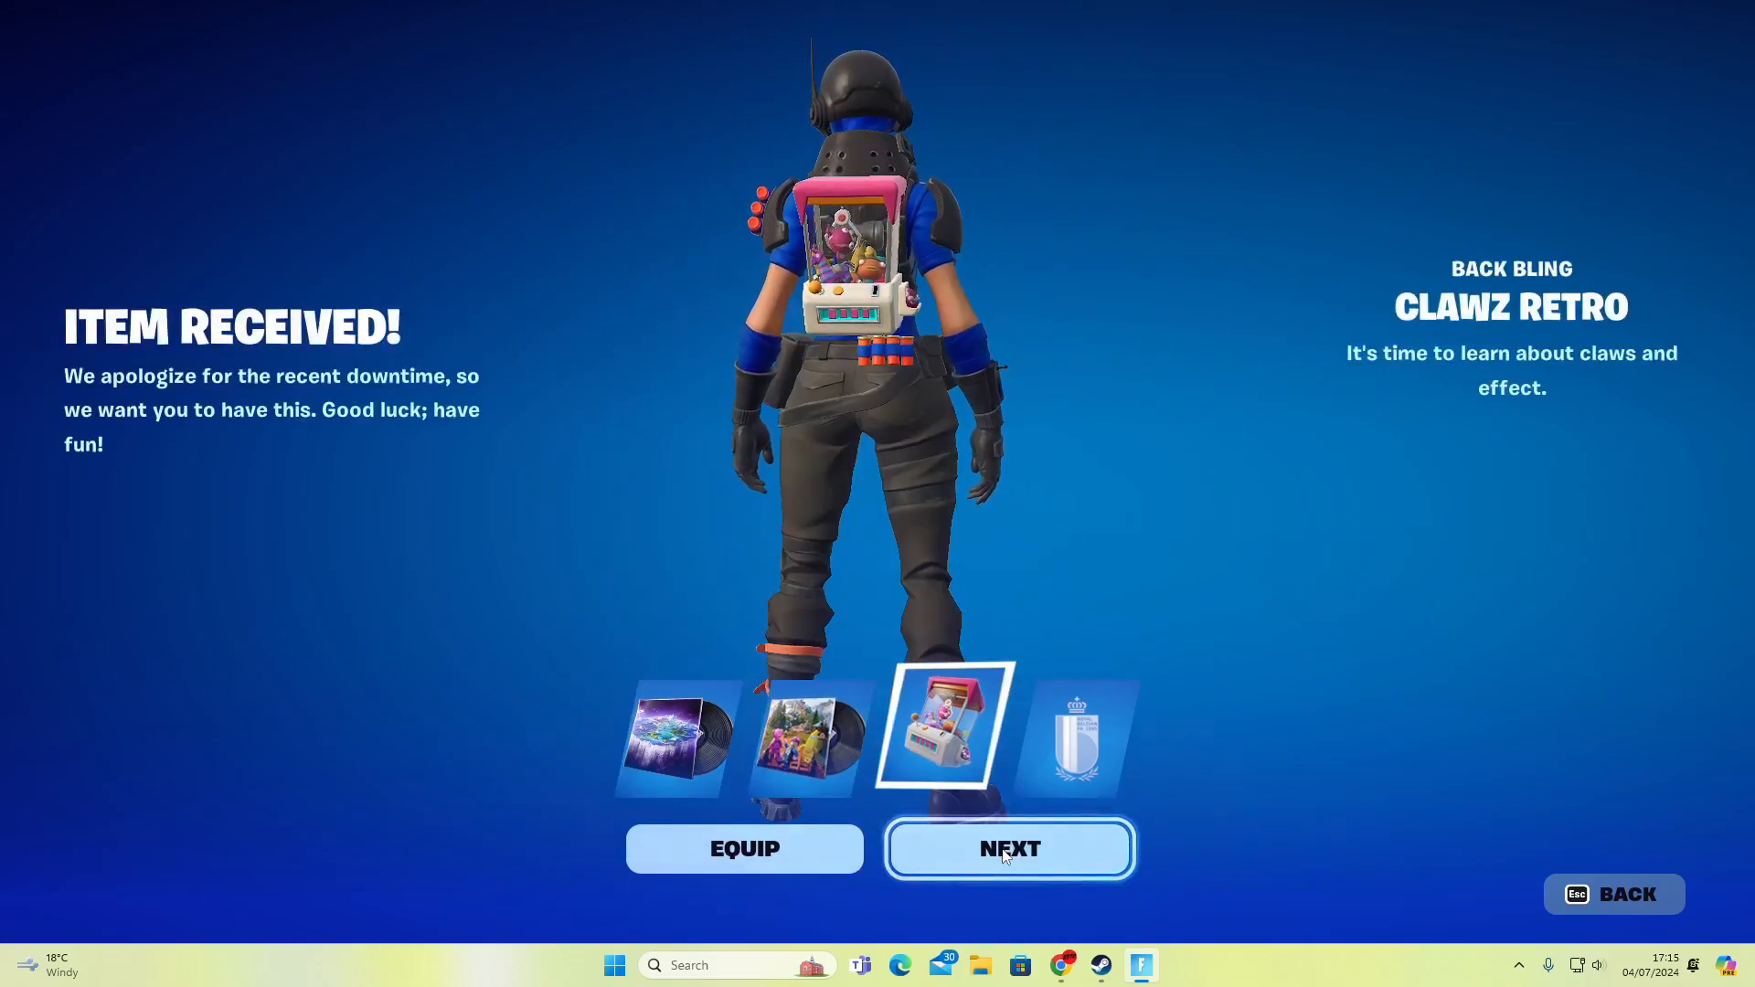
{"action": "left_click", "coordinate": [1009, 848]}
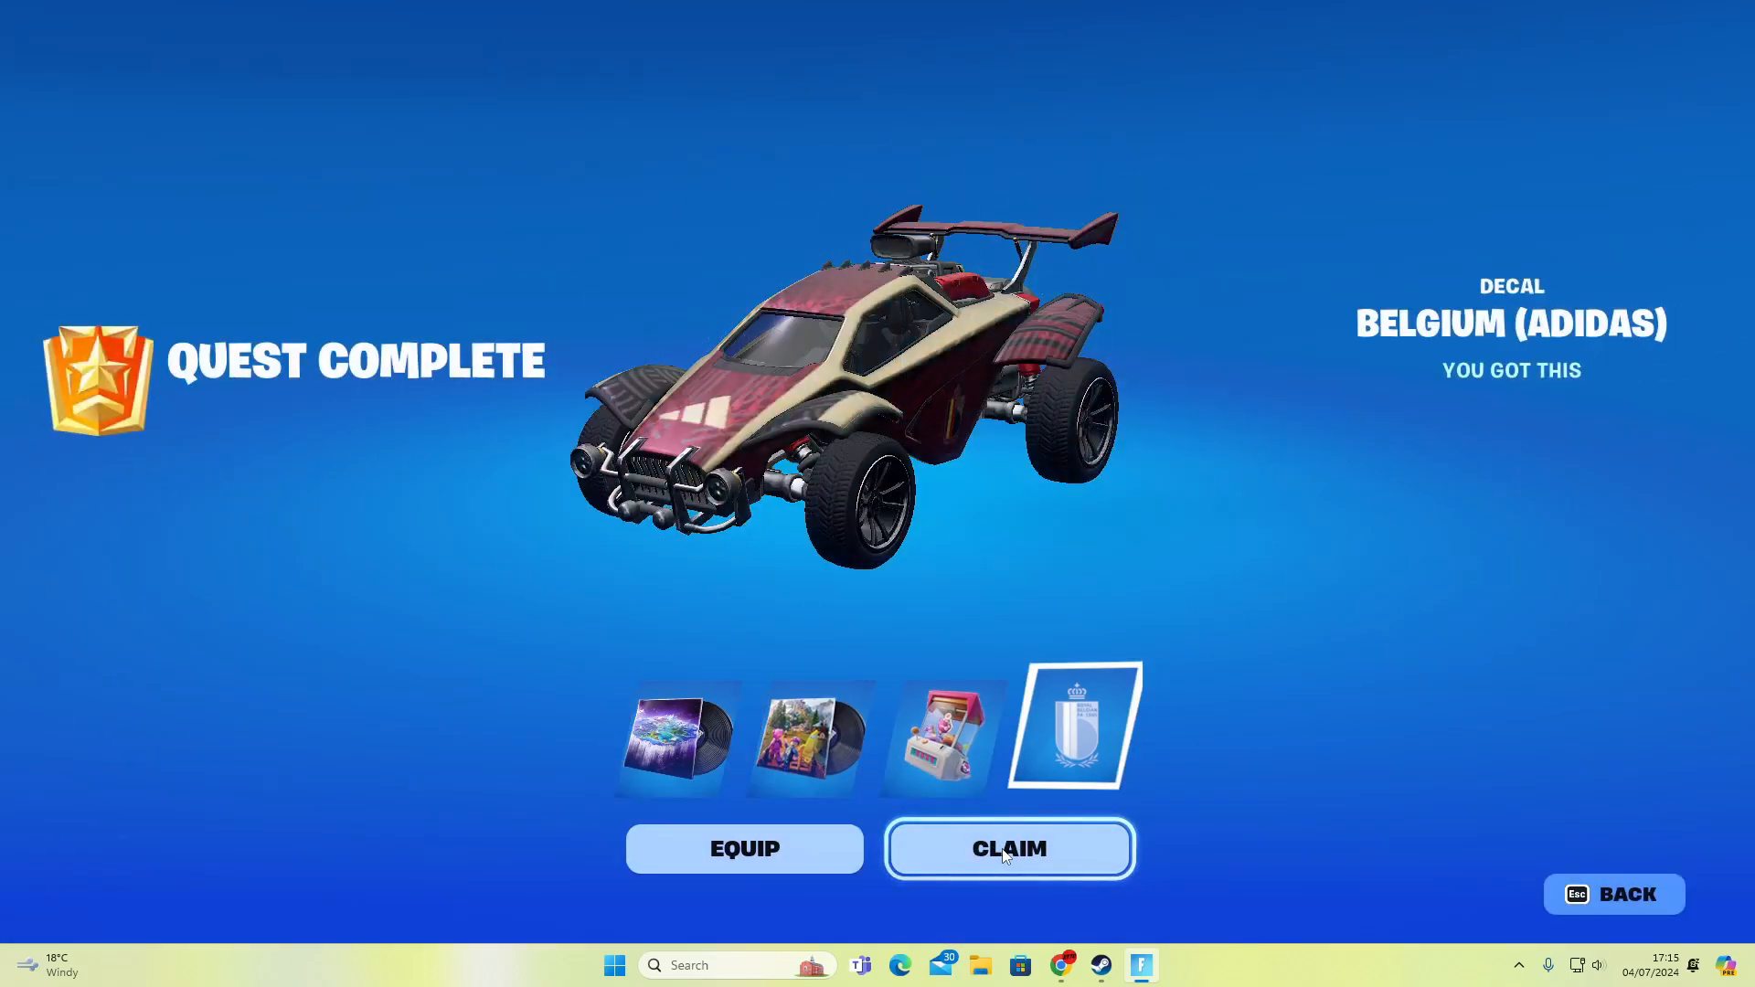
{"action": "left_click", "coordinate": [1009, 846]}
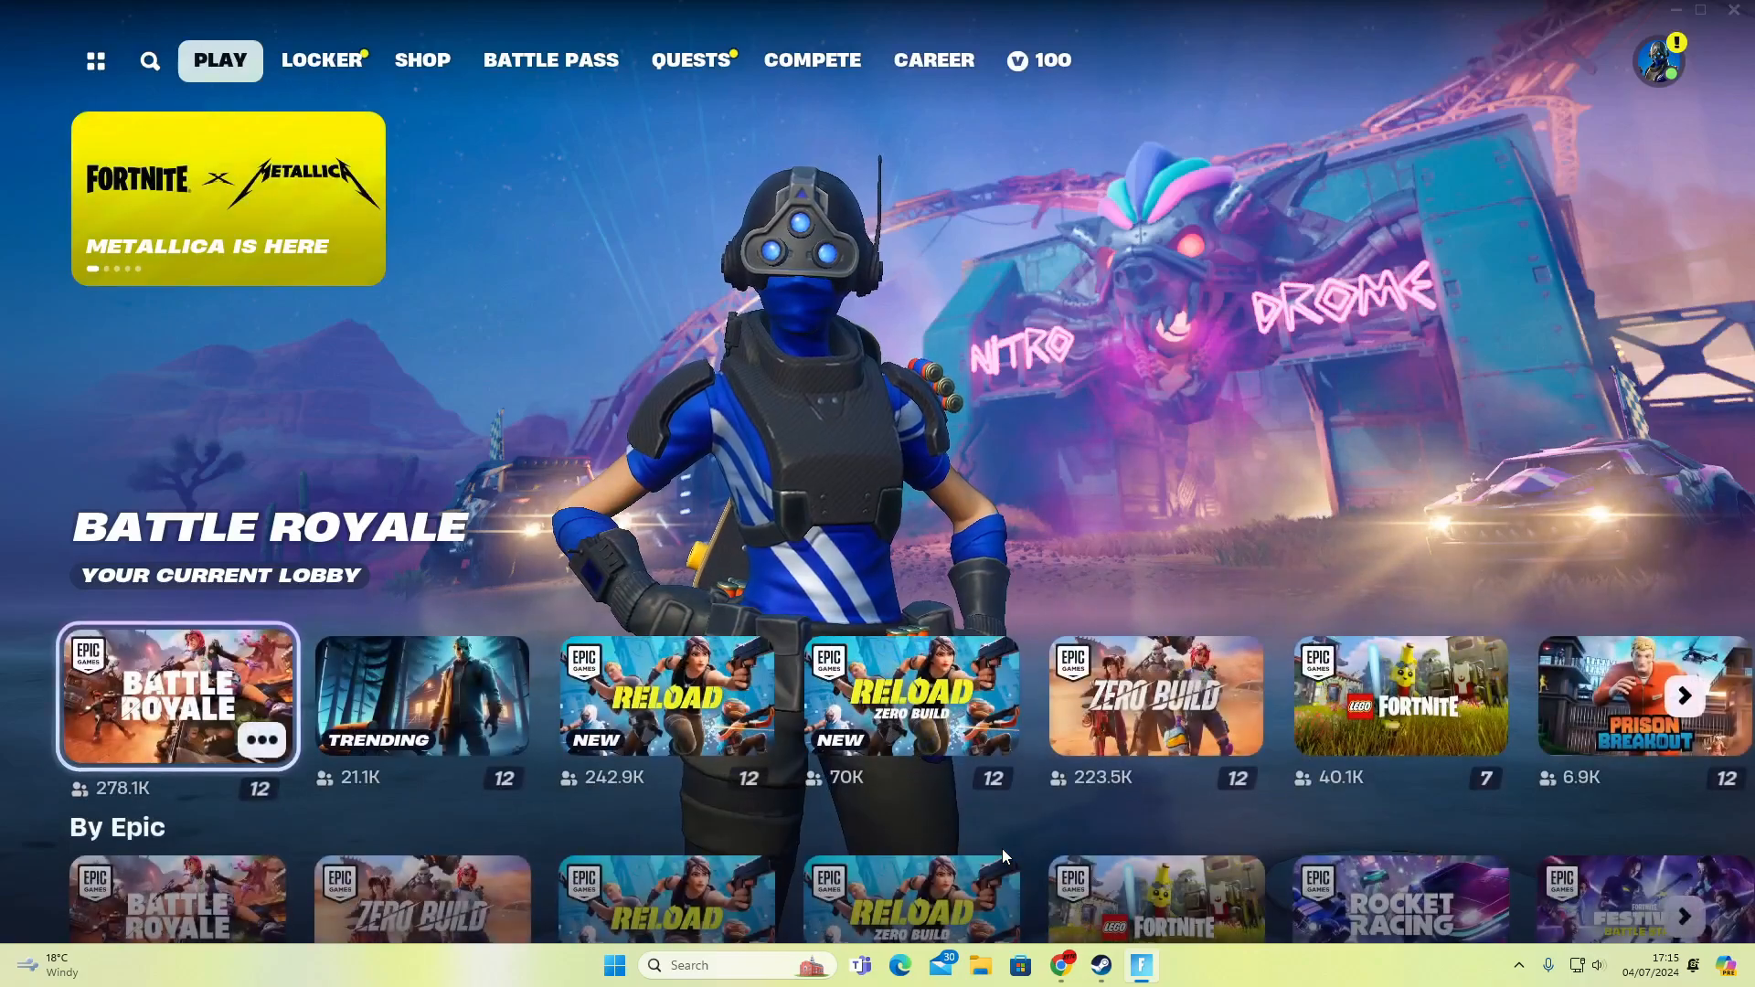
Enter the Battle Royale lobby, then show the Trilogy outfit in the locker's outfit list
{"action": "left_click", "coordinate": [1153, 695]}
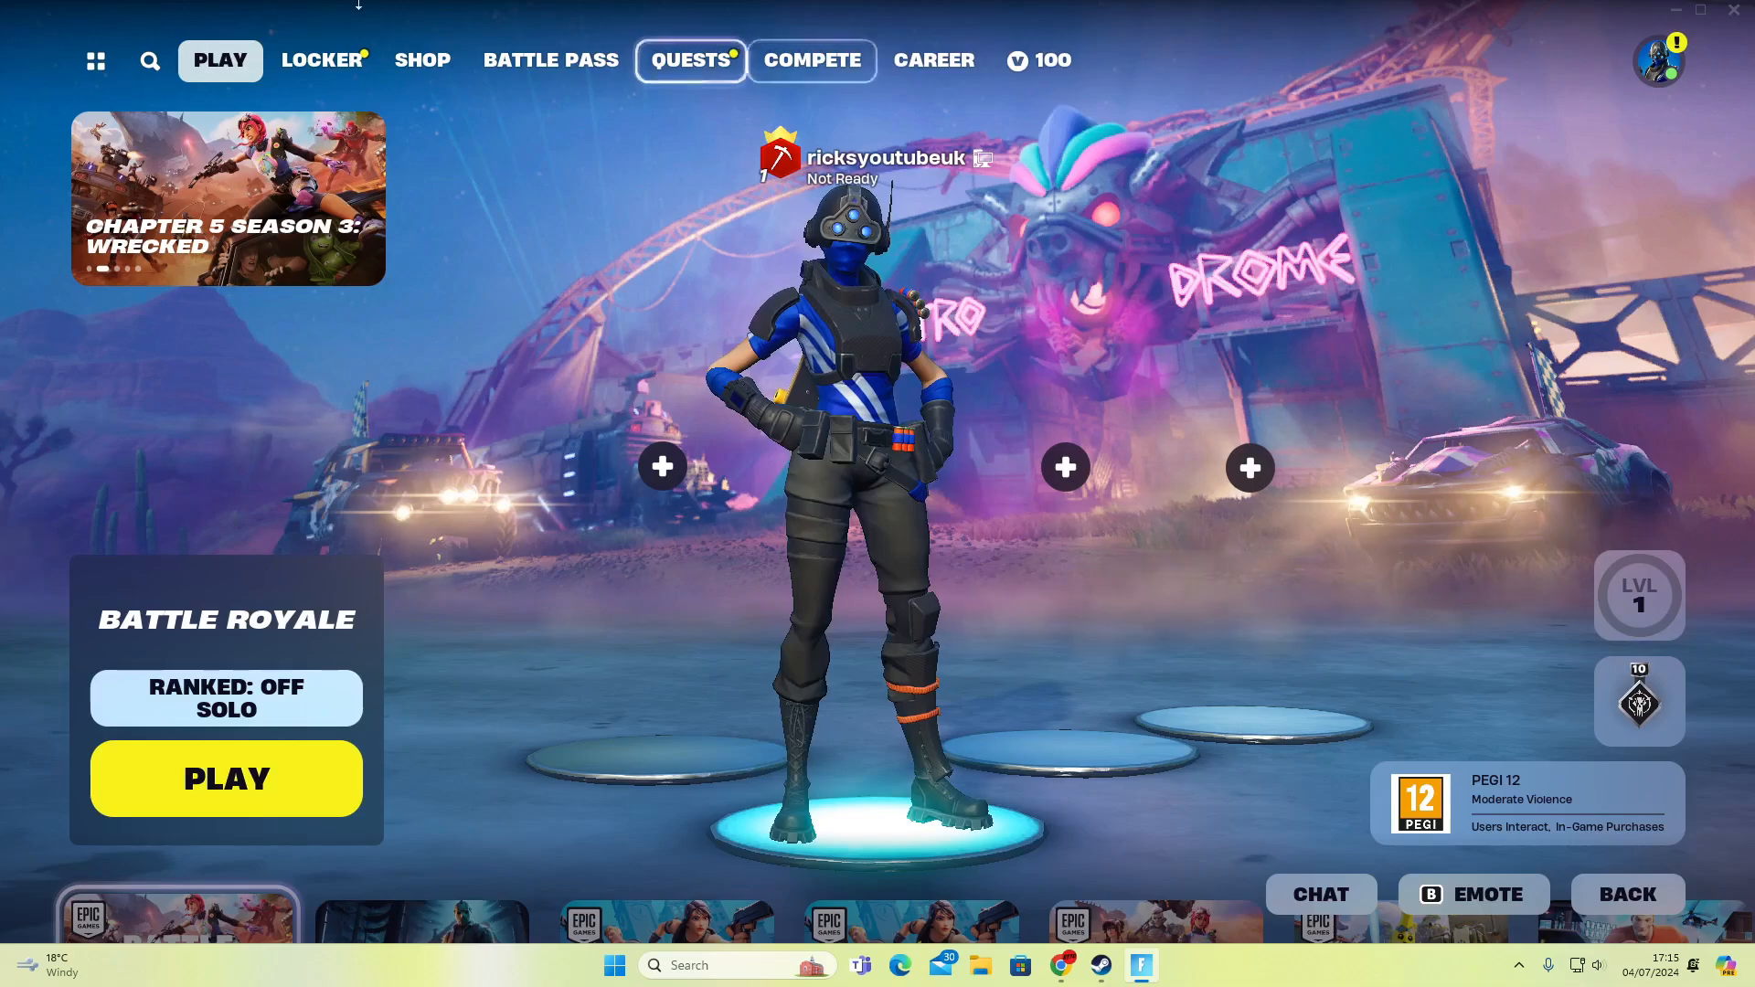
{"action": "left_click", "coordinate": [322, 58]}
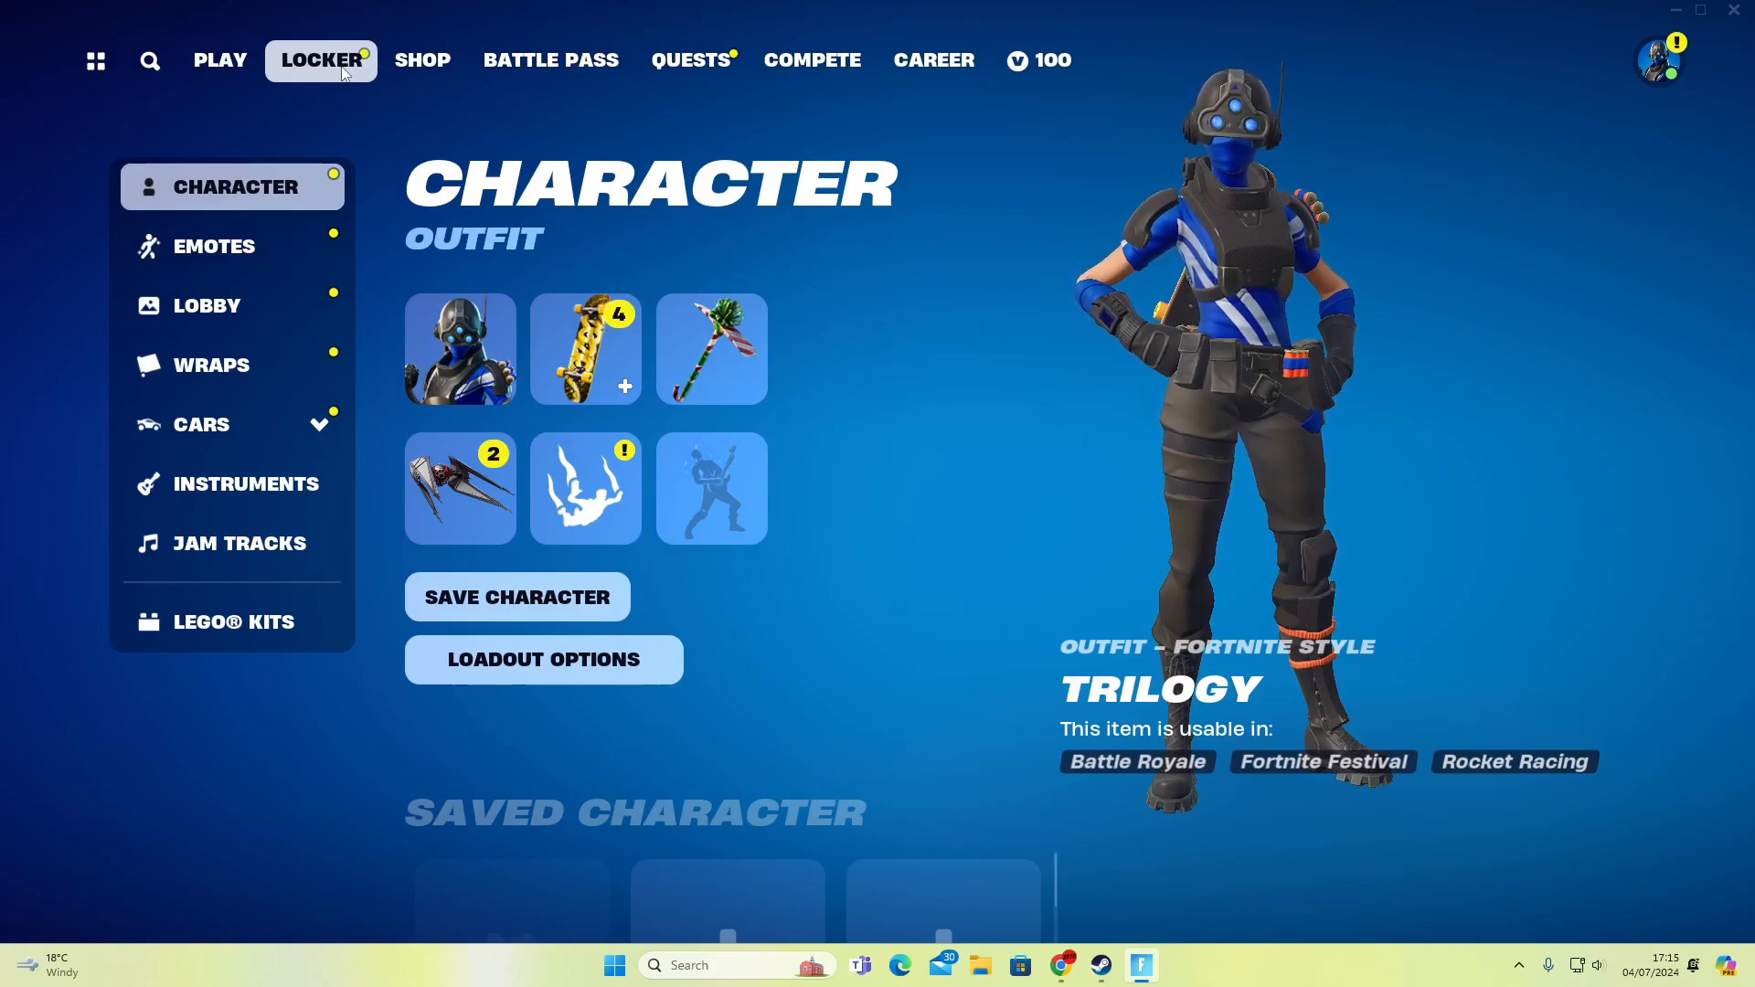
{"action": "left_click", "coordinate": [457, 347]}
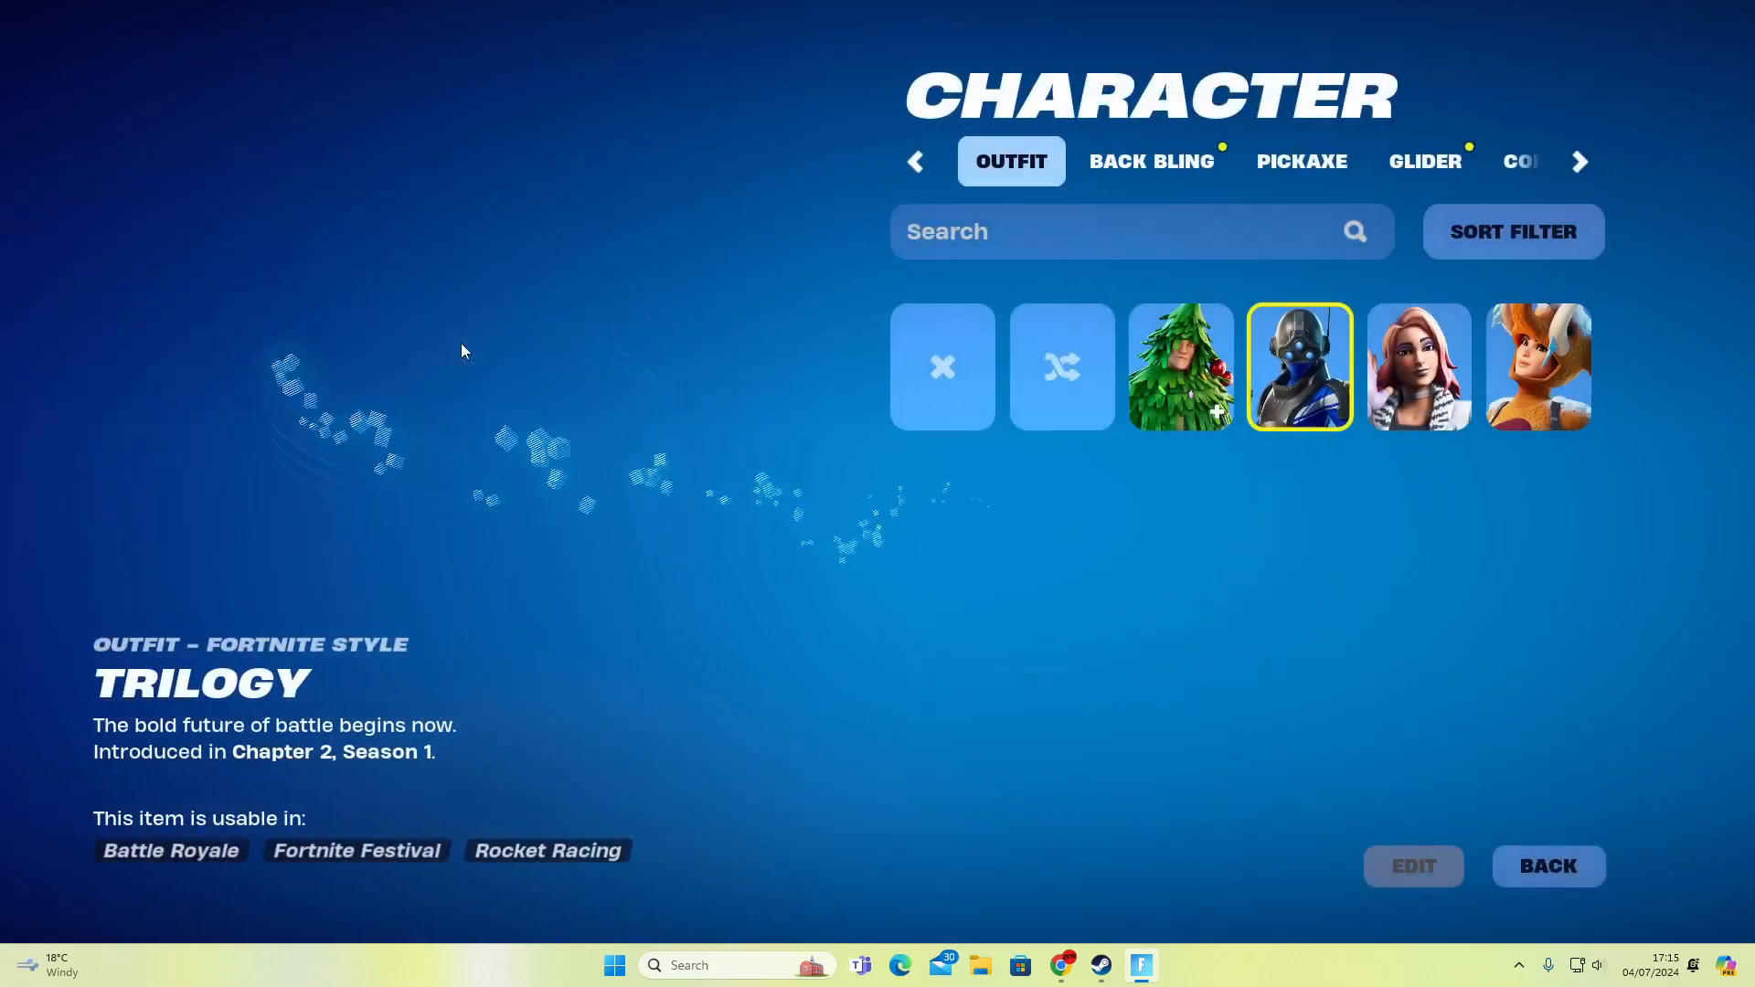
{"action": "left_click", "coordinate": [1298, 366]}
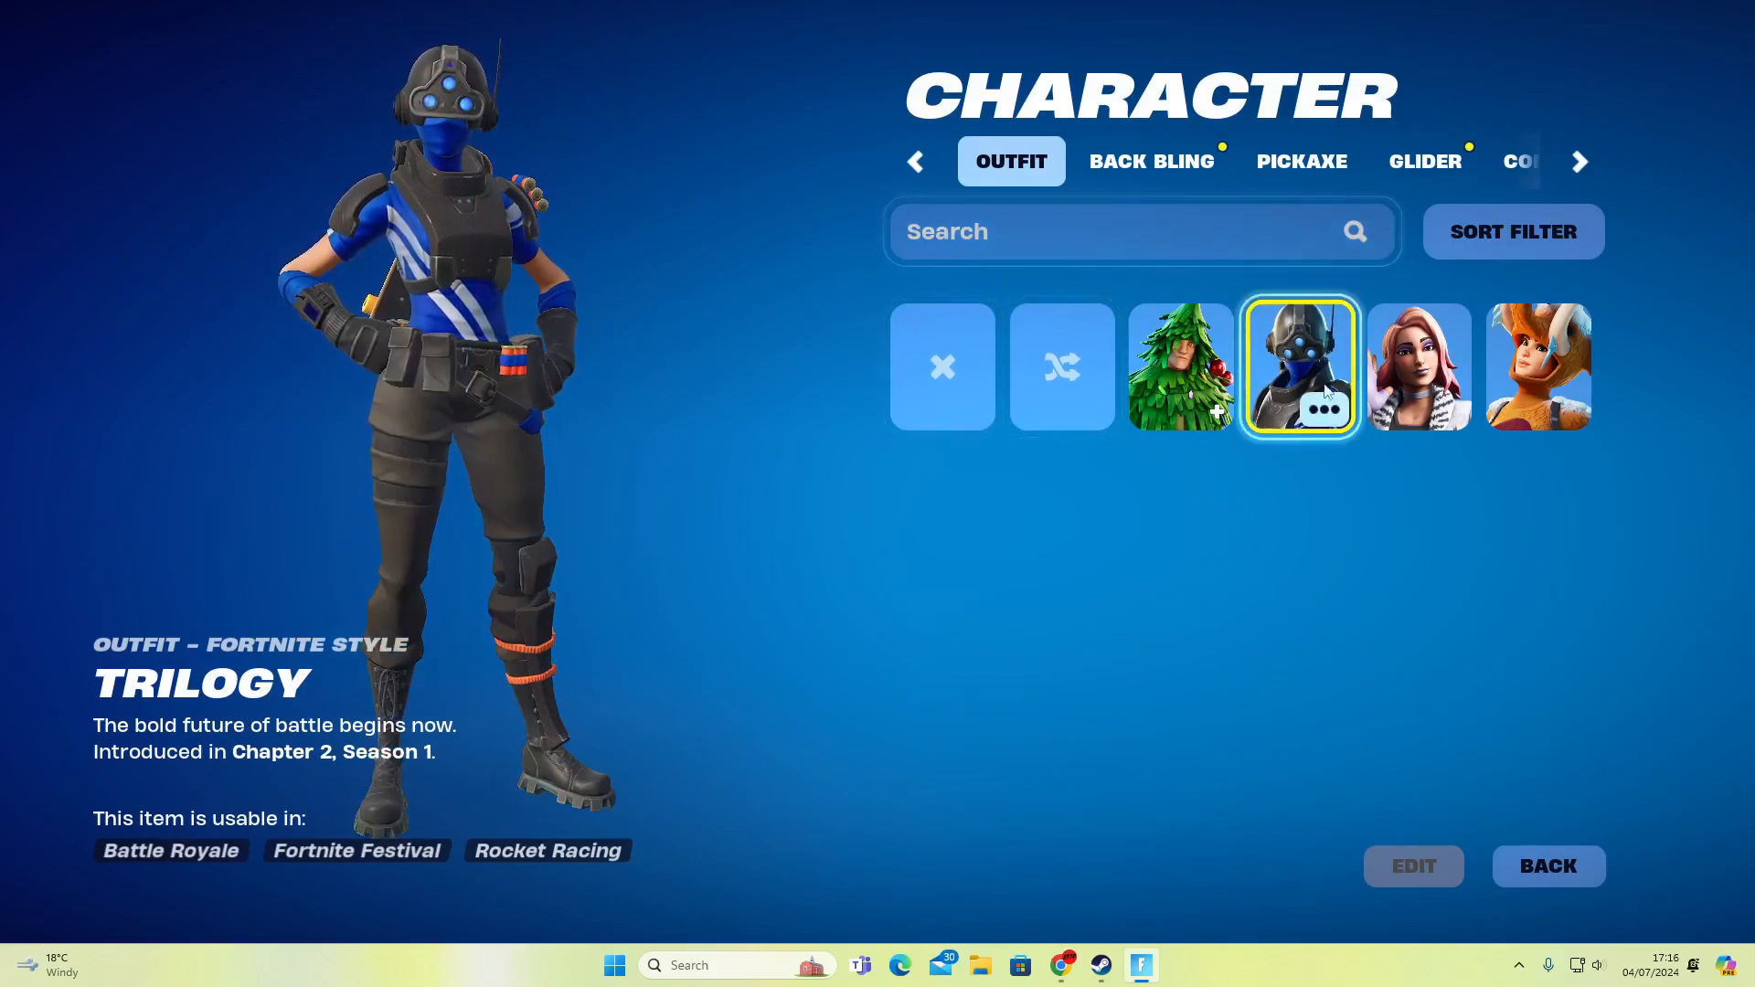